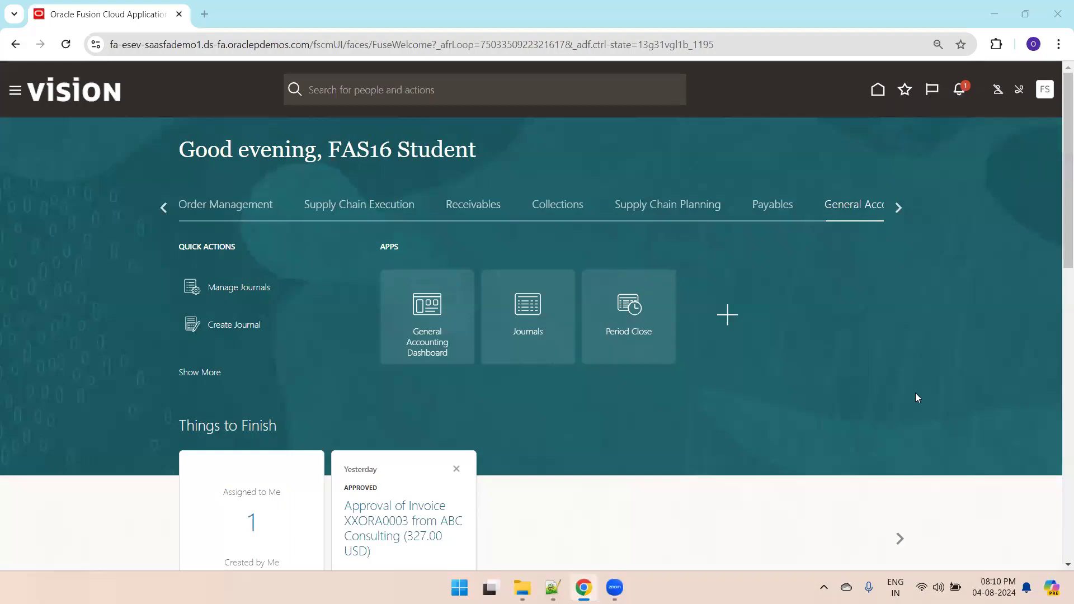
mouse_move(1024, 196)
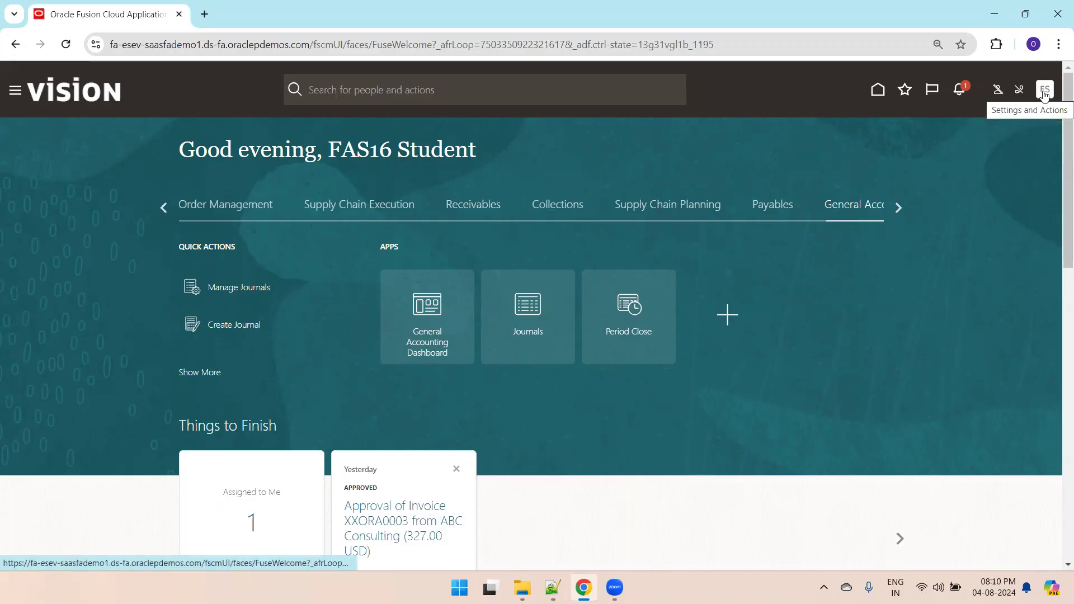
- Open the Settings and Actions menu from the user avatar in the global header
left_click(1044, 89)
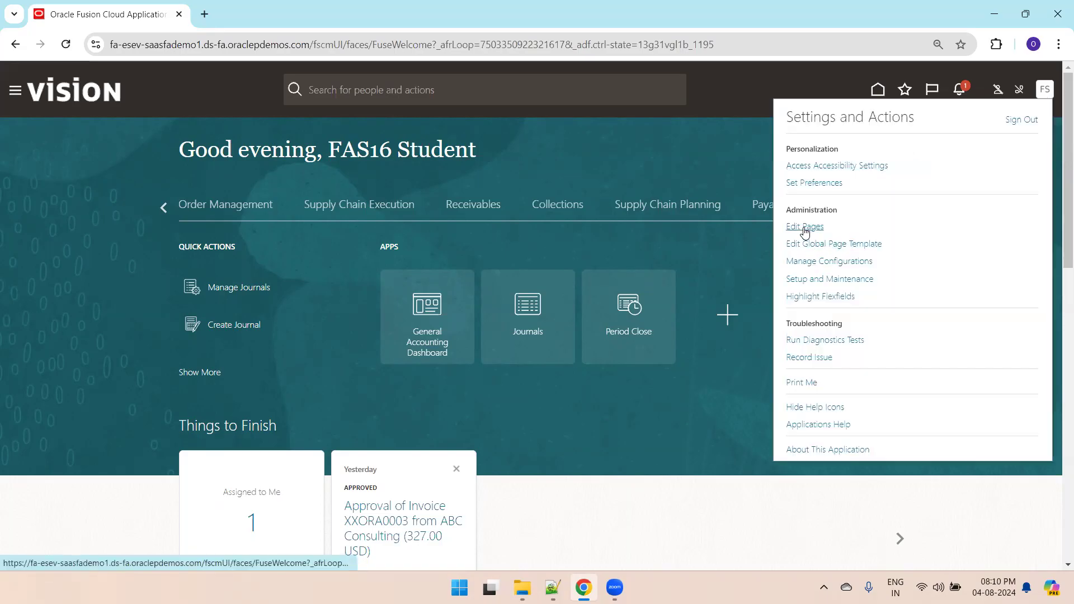
- From Edit Pages, set up sandbox XXORA_LOV_TEST_002 with Page Composer ticked
left_click(805, 226)
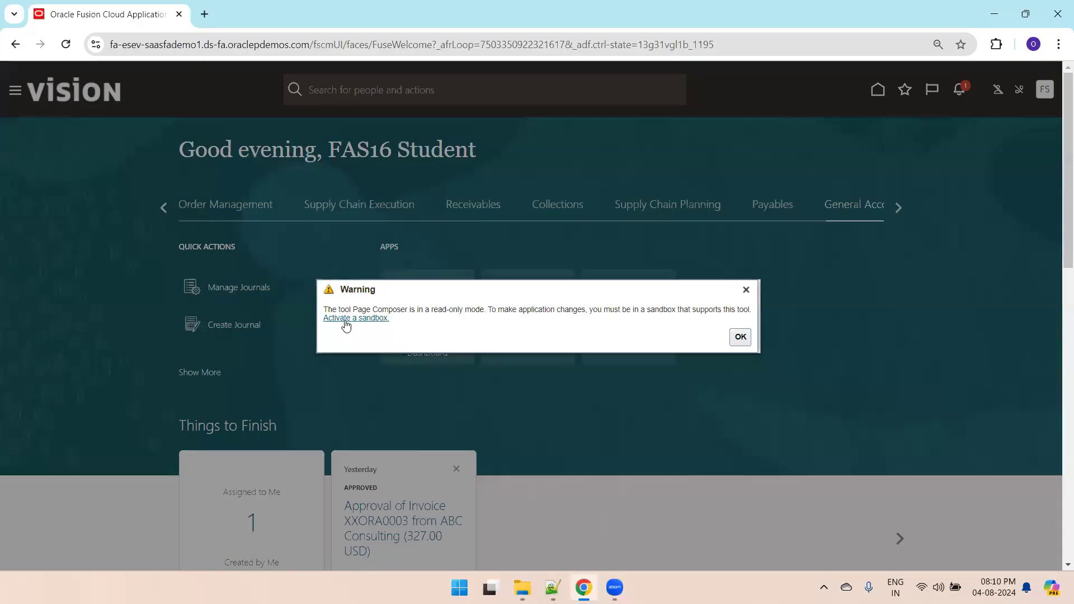
left_click(355, 317)
type("page com")
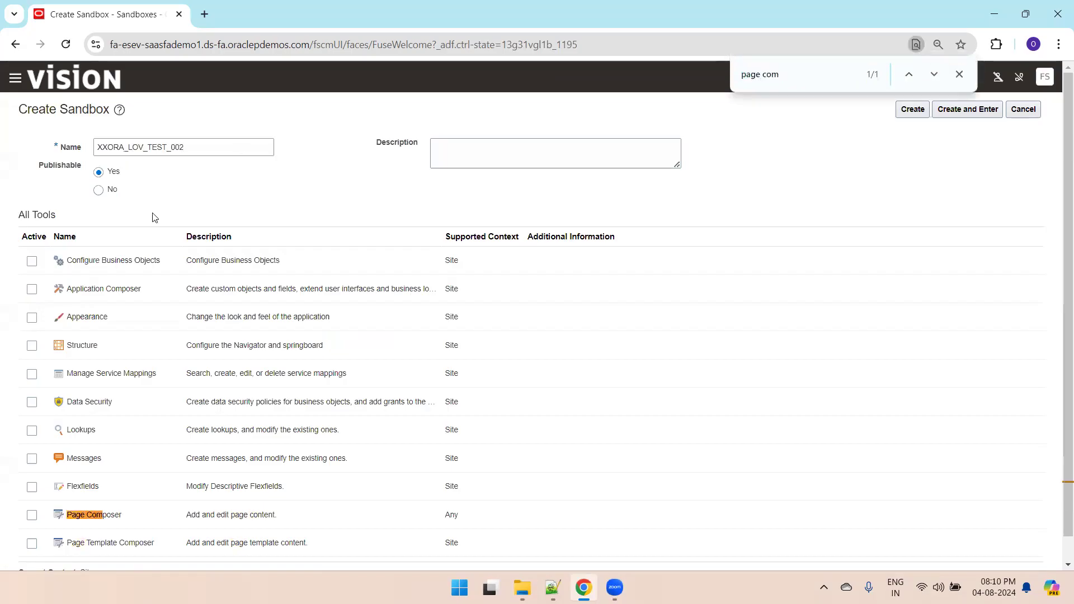
left_click(31, 515)
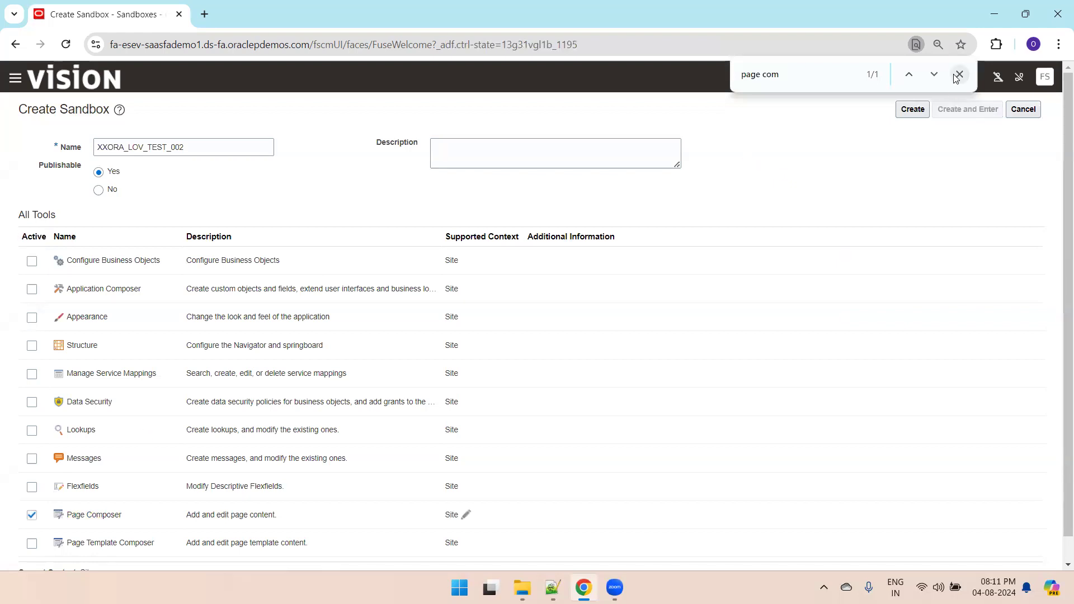
left_click(958, 74)
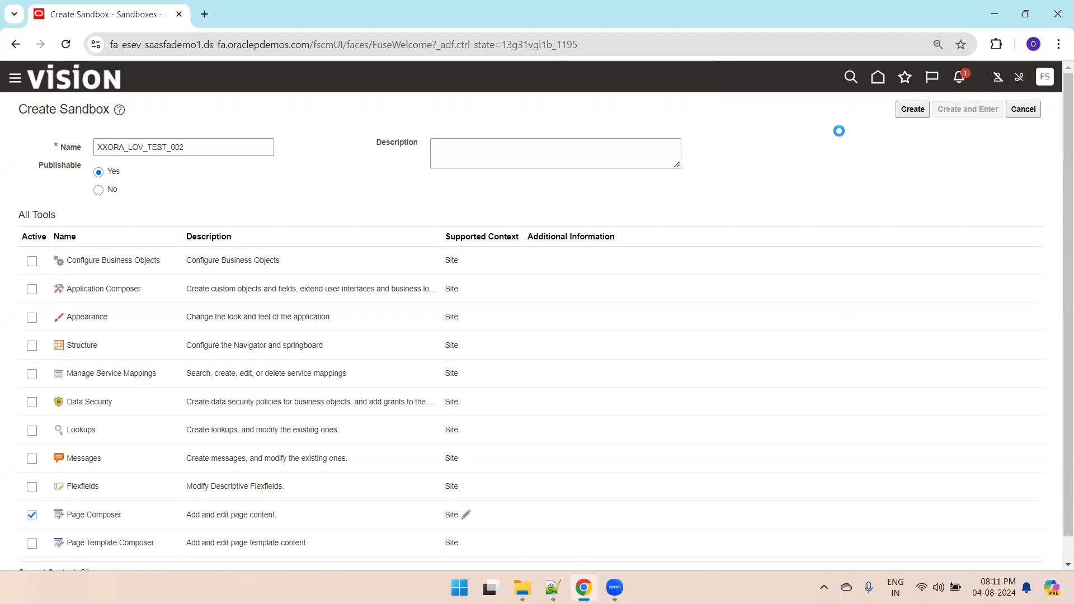
- Create and enter the sandbox, dismiss the application error, and select the page address
left_click(911, 109)
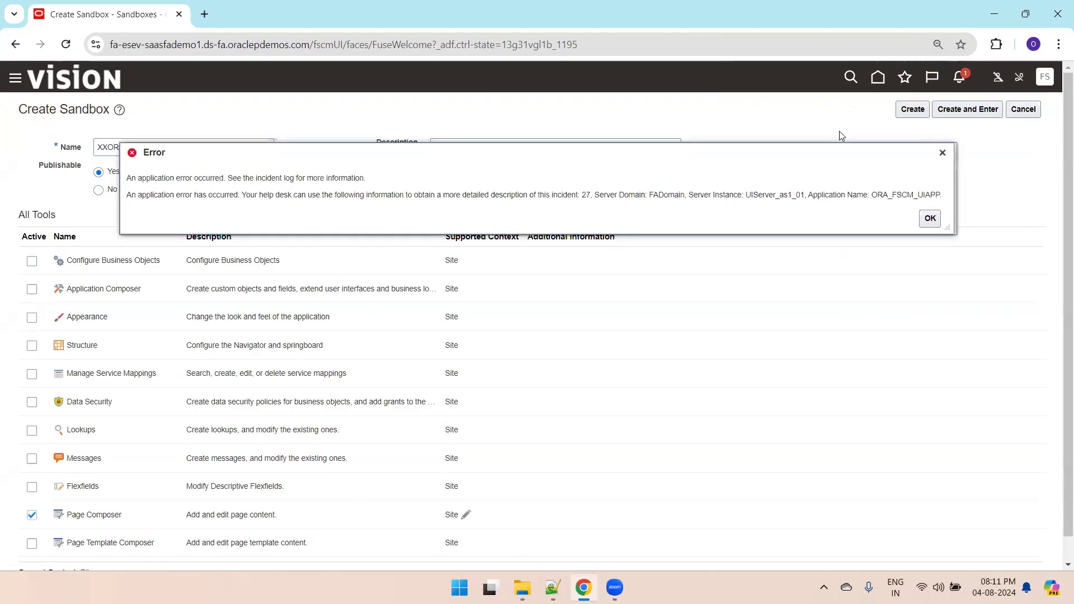
left_click(929, 218)
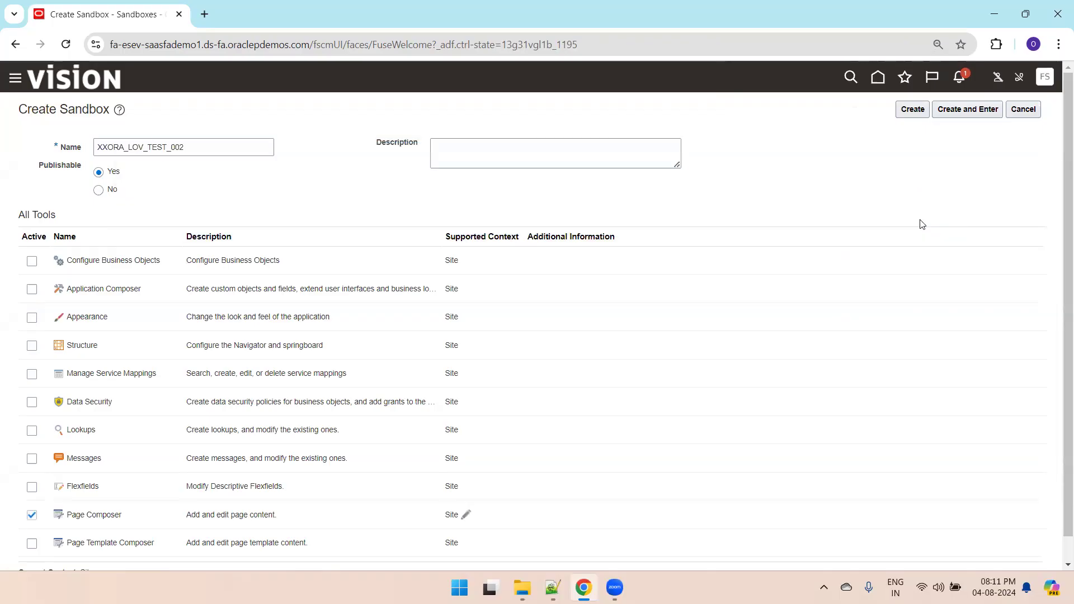
left_click(967, 109)
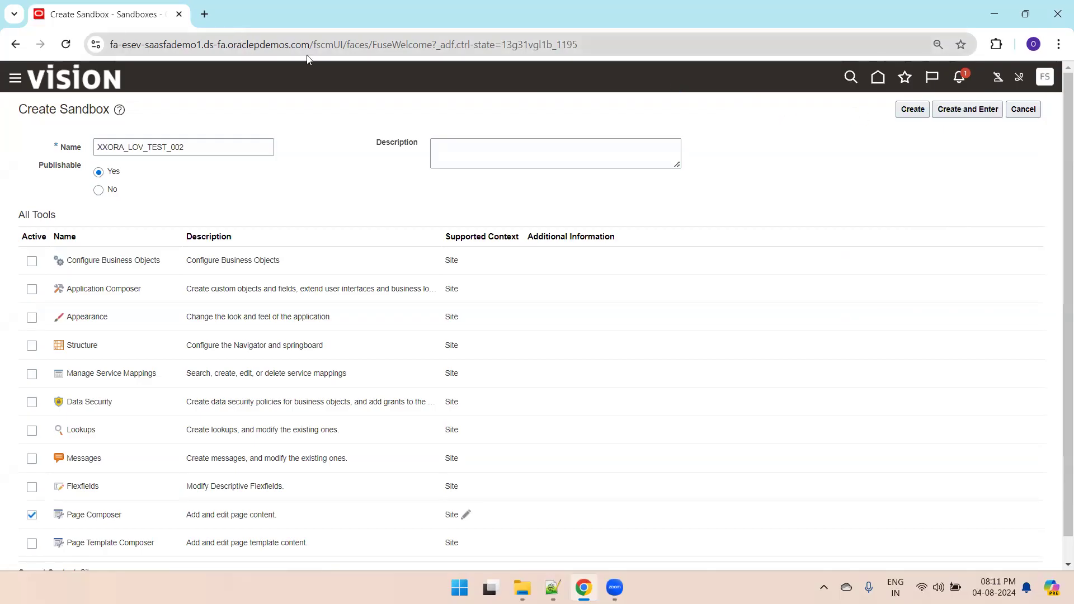
left_click(343, 45)
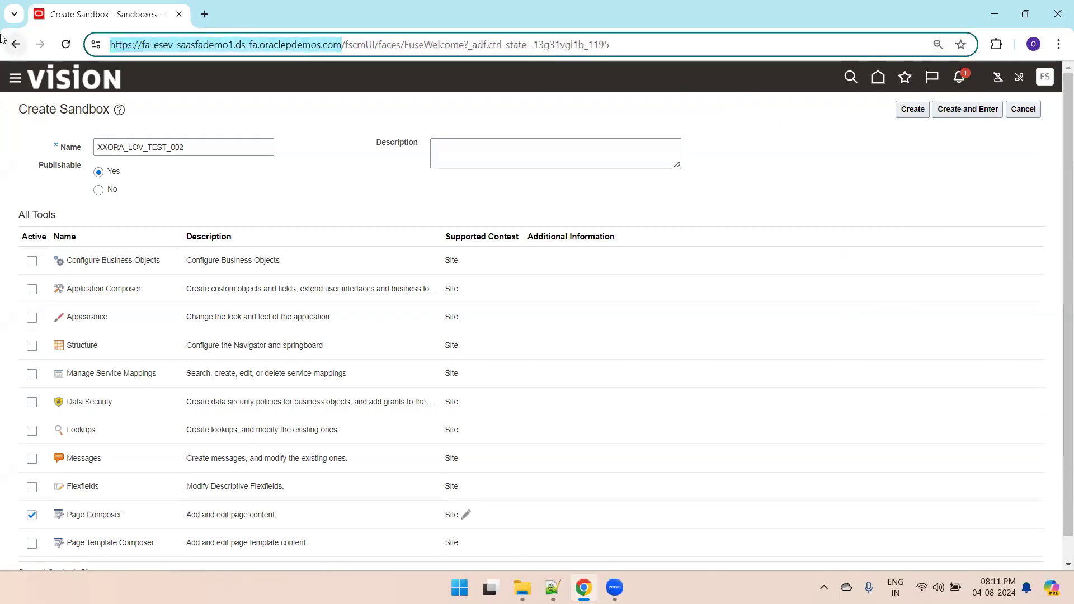
- Load the Fusion home page in a second Chrome tab under sandbox XXORA_LOV_TEST_002
left_click(203, 13)
type("fa-esev-saasfademo1.ds-fa.oraclepdemos.com/fscmUI/faces/AtkHomePageWelcome")
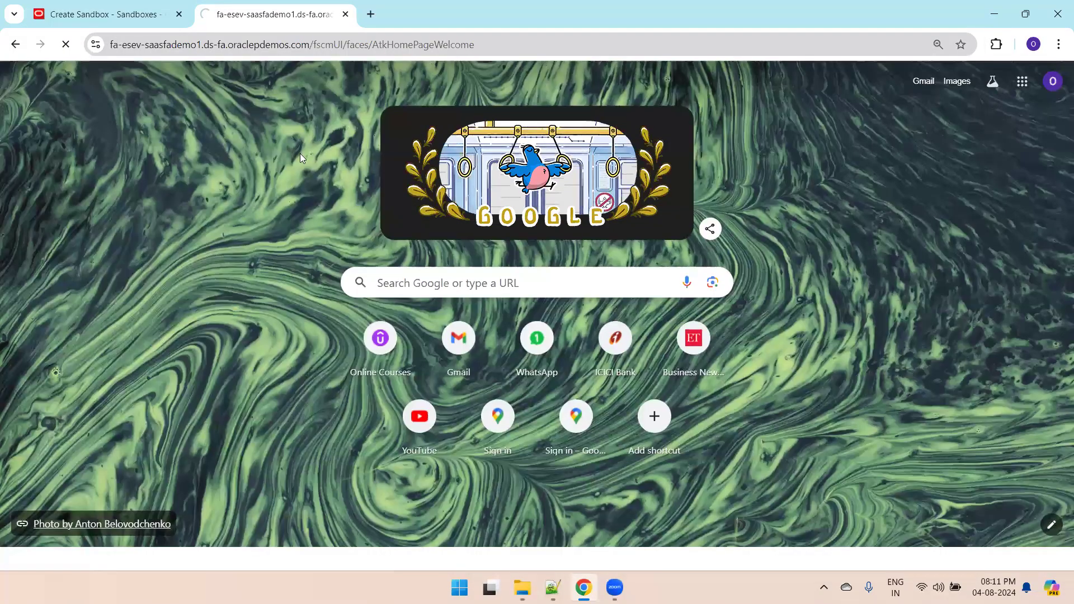
left_click(96, 13)
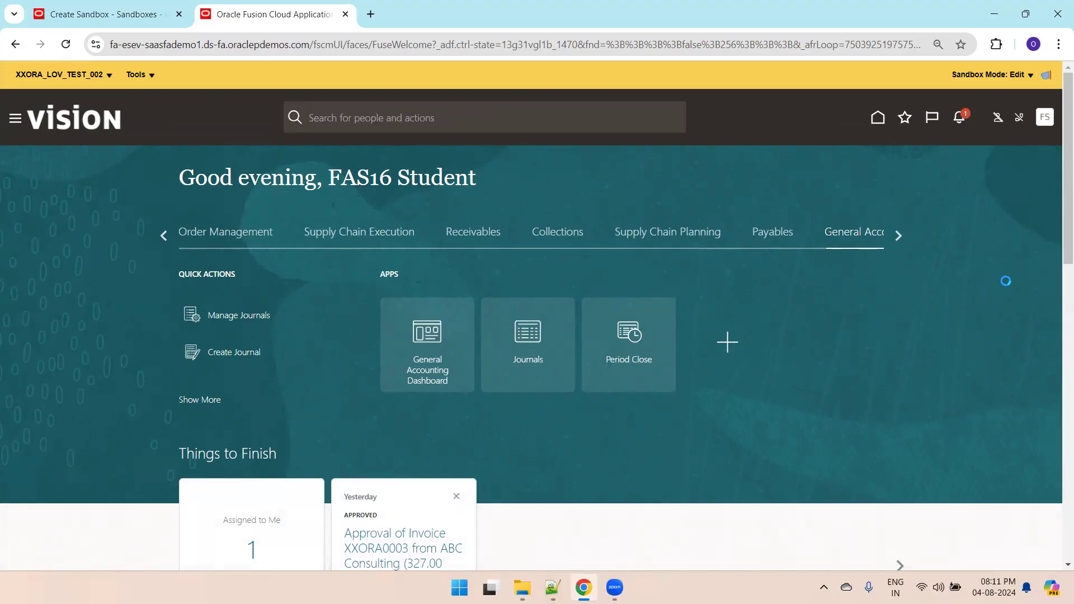
- Open the General Accounting Dashboard tile and reveal its Tasks panel of journal actions
left_click(426, 345)
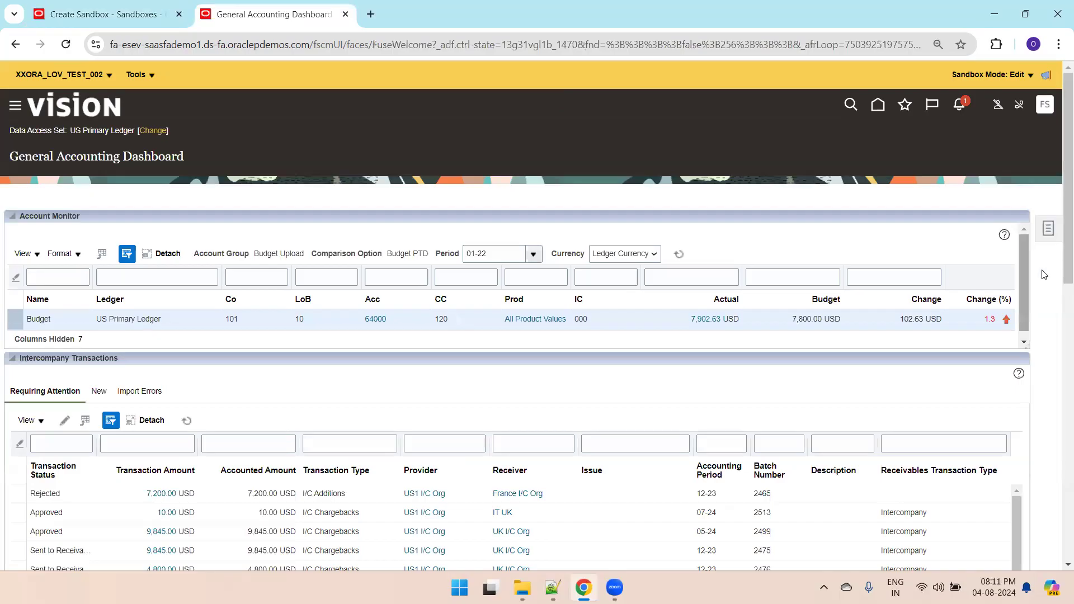
left_click(1048, 228)
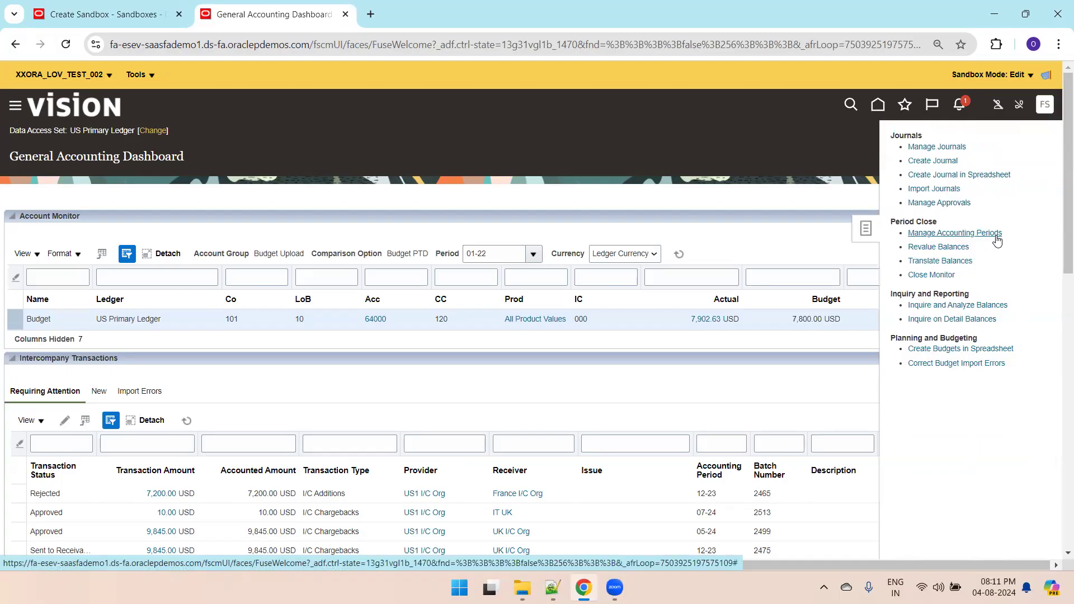
mouse_move(958, 175)
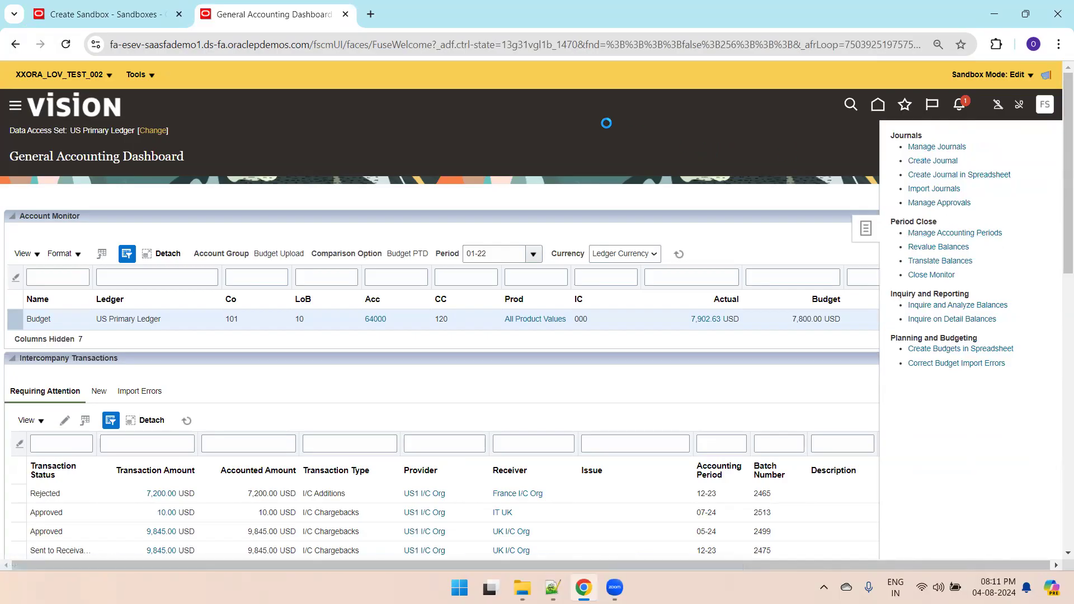
- Create a journal: batch XXORA_0002, description Desc, journal XXORA_0002_Batch, category Adjustment
left_click(931, 160)
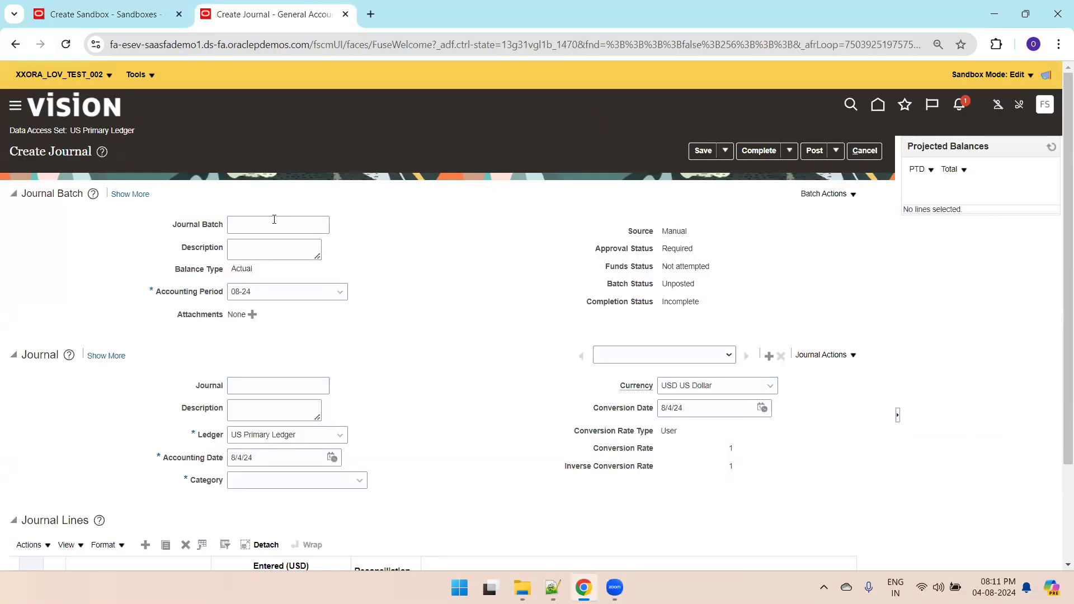
type("XXORA")
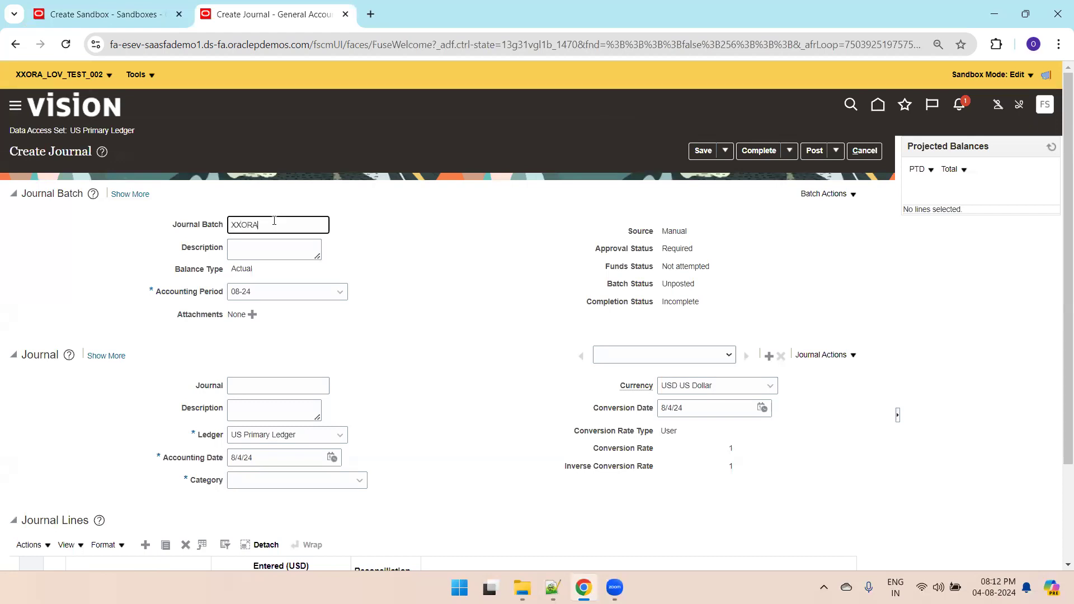
left_click(273, 249)
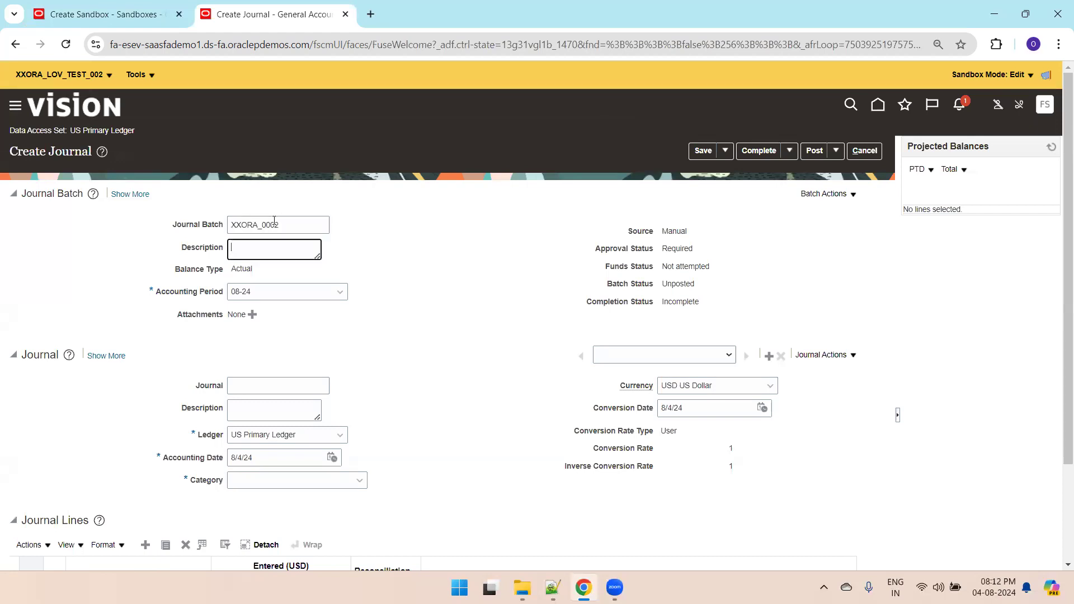
type("Desc")
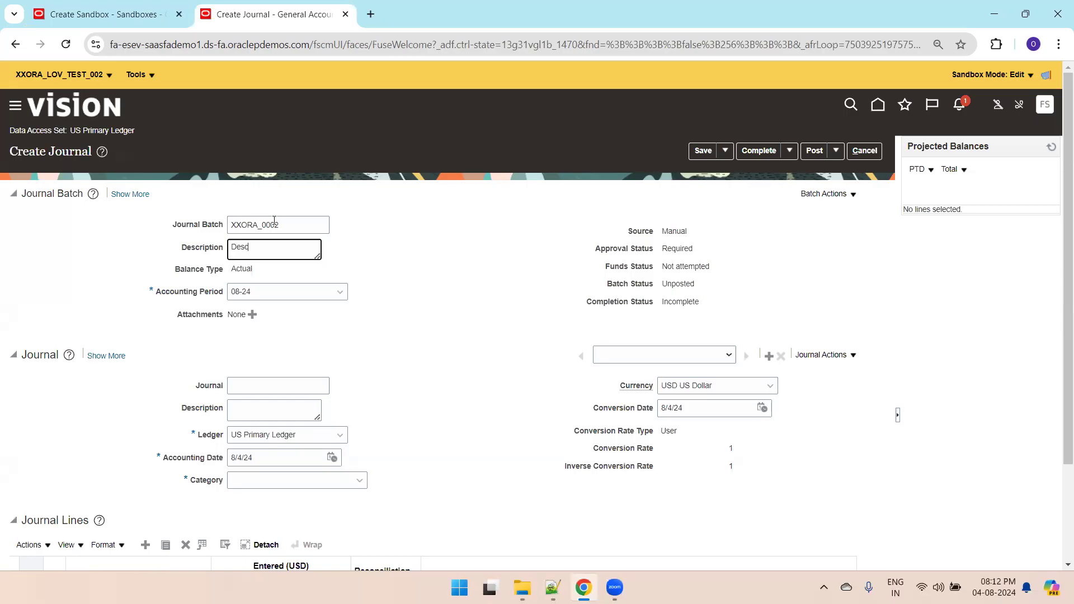
type("X")
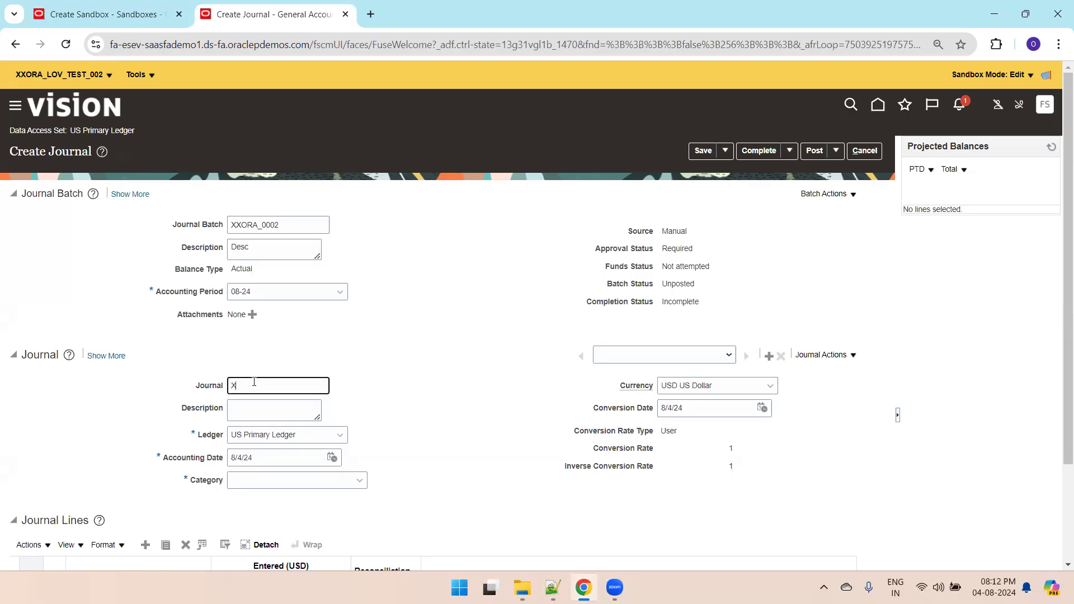
type("XORA_0002_B")
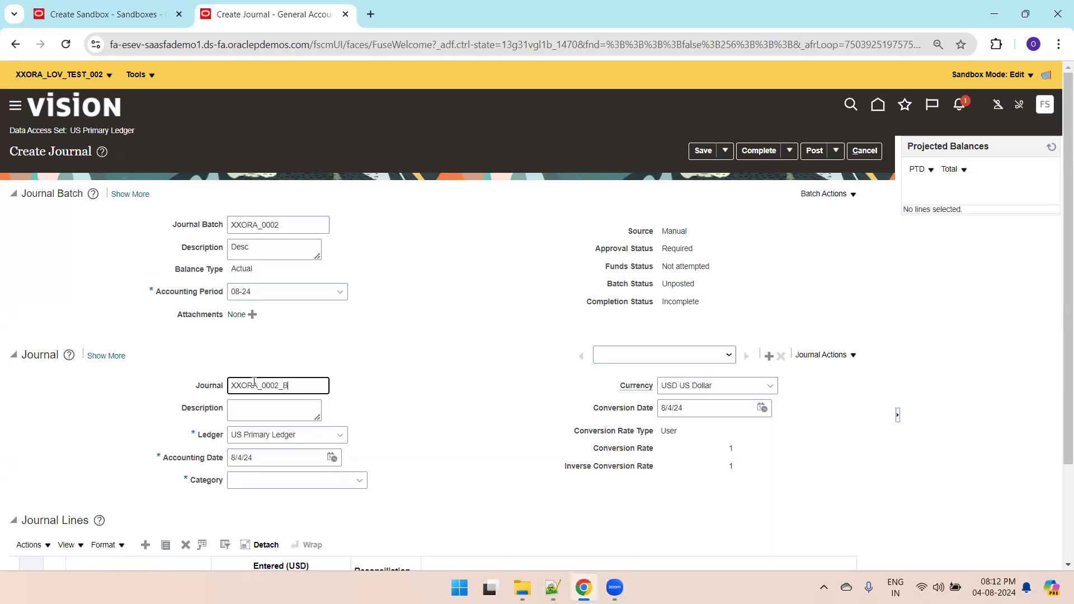
type("atch")
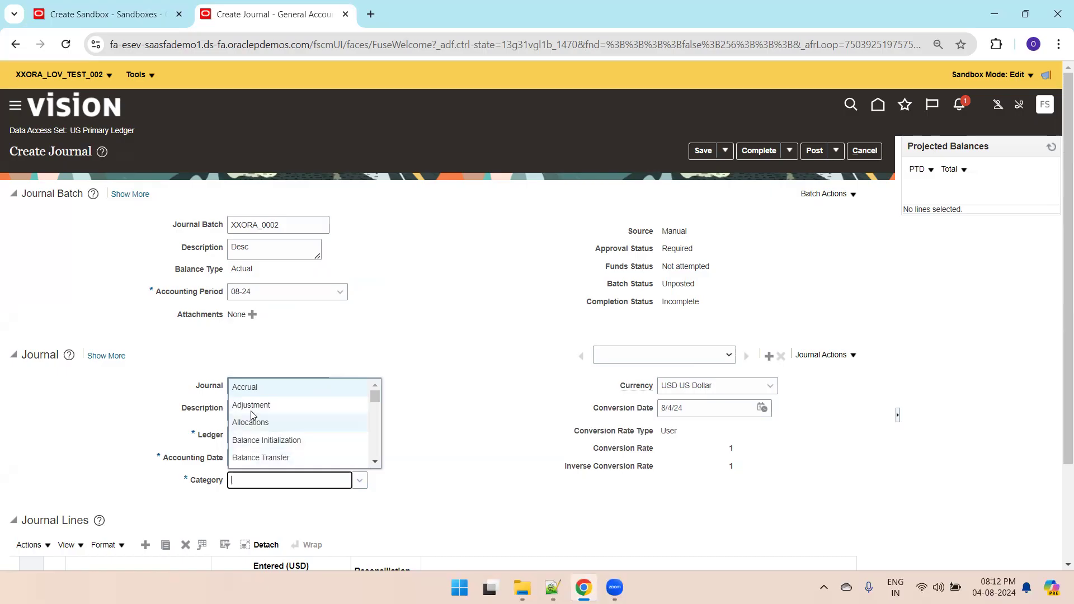
left_click(250, 405)
type("1")
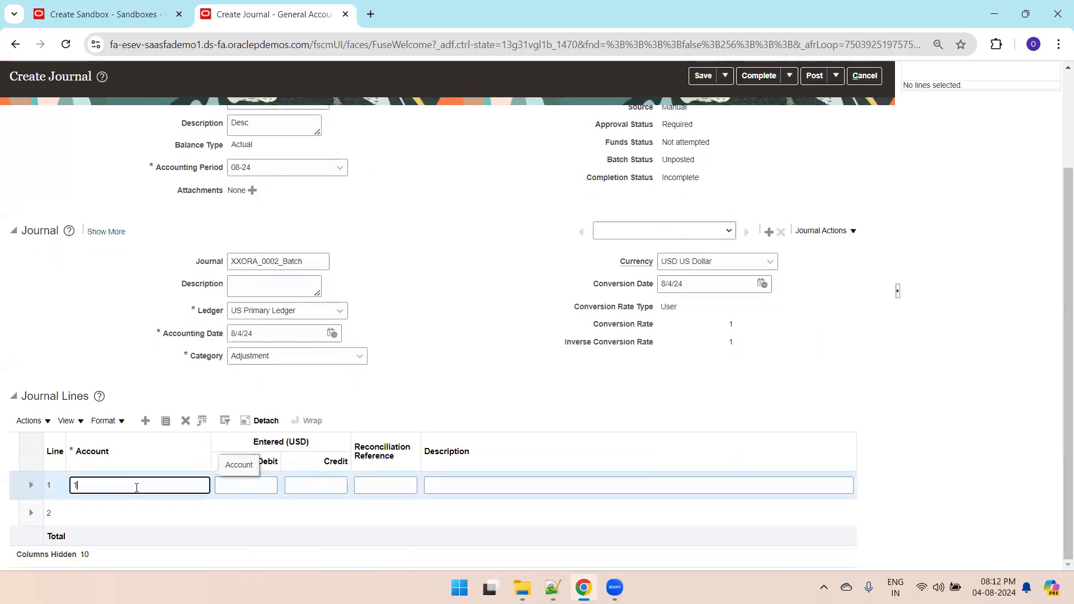
- Enter line 1 as a 1.00 debit to account 101.10.68160.450.000.000
left_click(204, 485)
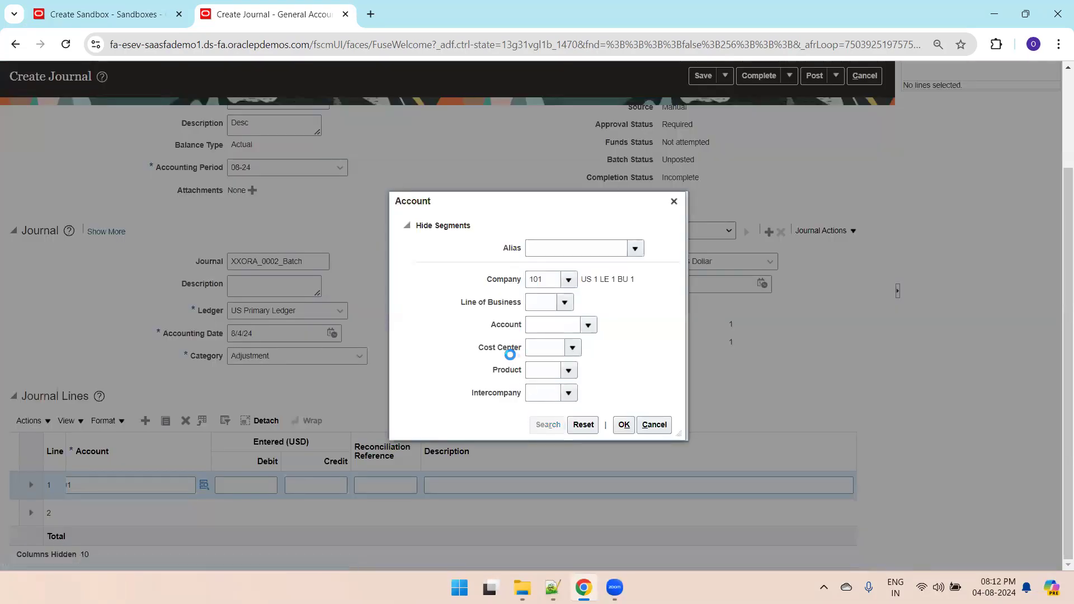
left_click(547, 424)
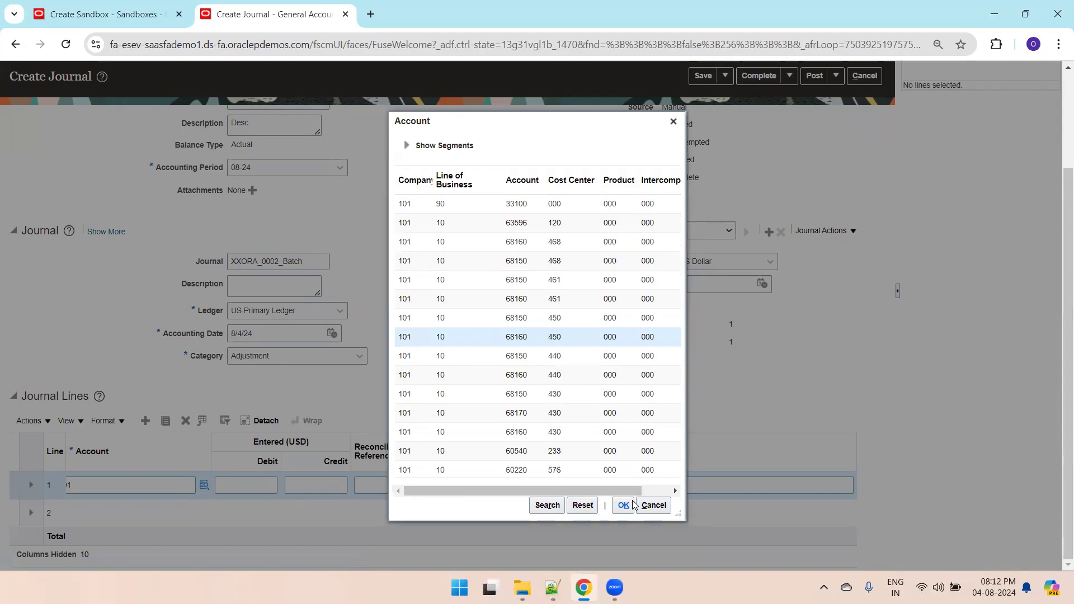
left_click(623, 505)
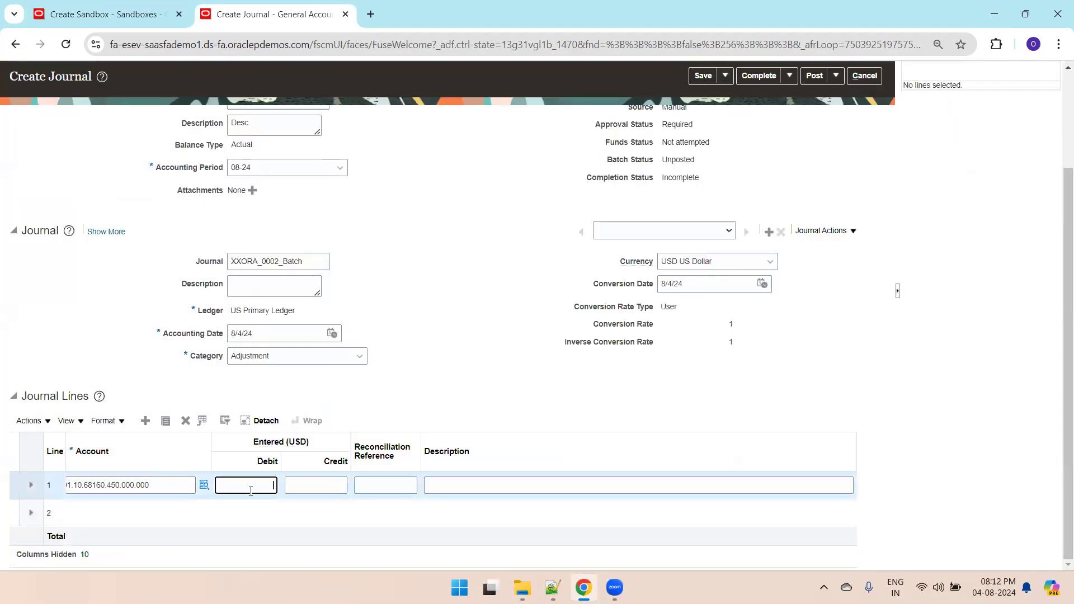
type("1")
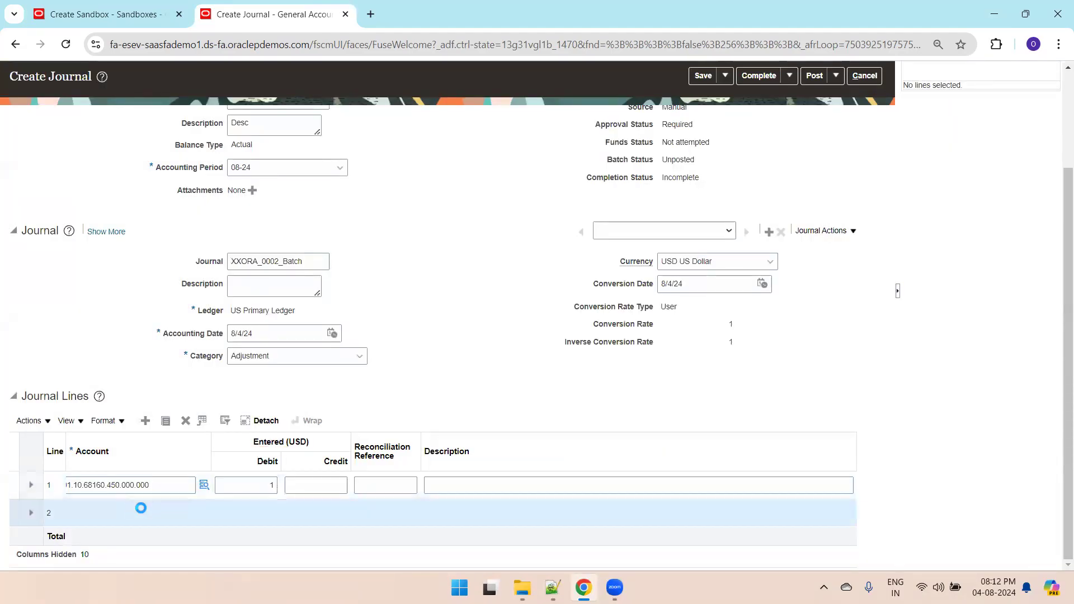
- Enter line 2 as a 1.00 credit to account 101.10.68160.440.000.000
left_click(141, 511)
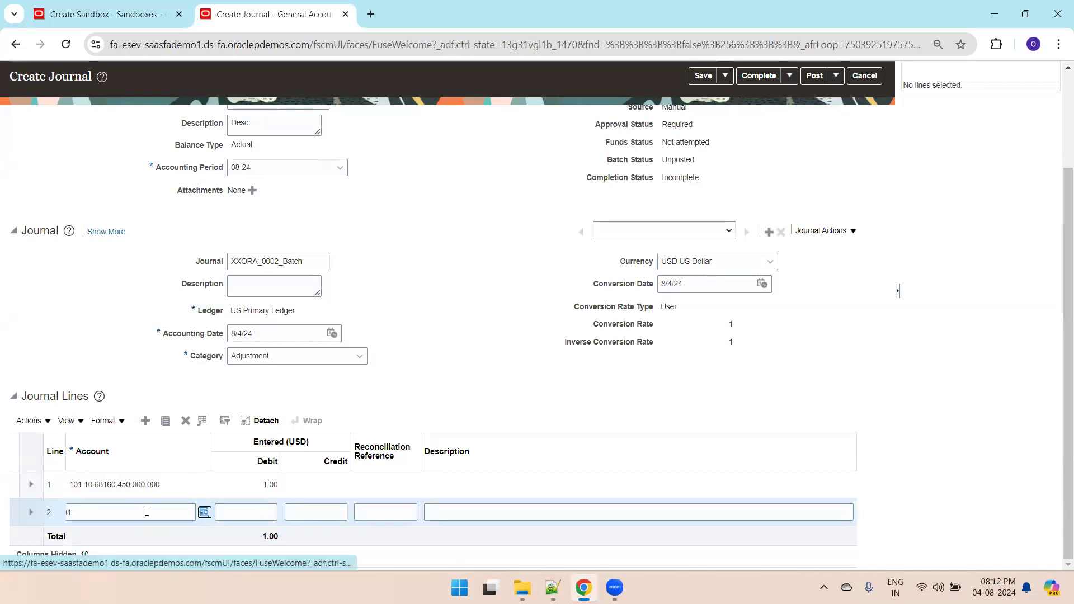
left_click(204, 512)
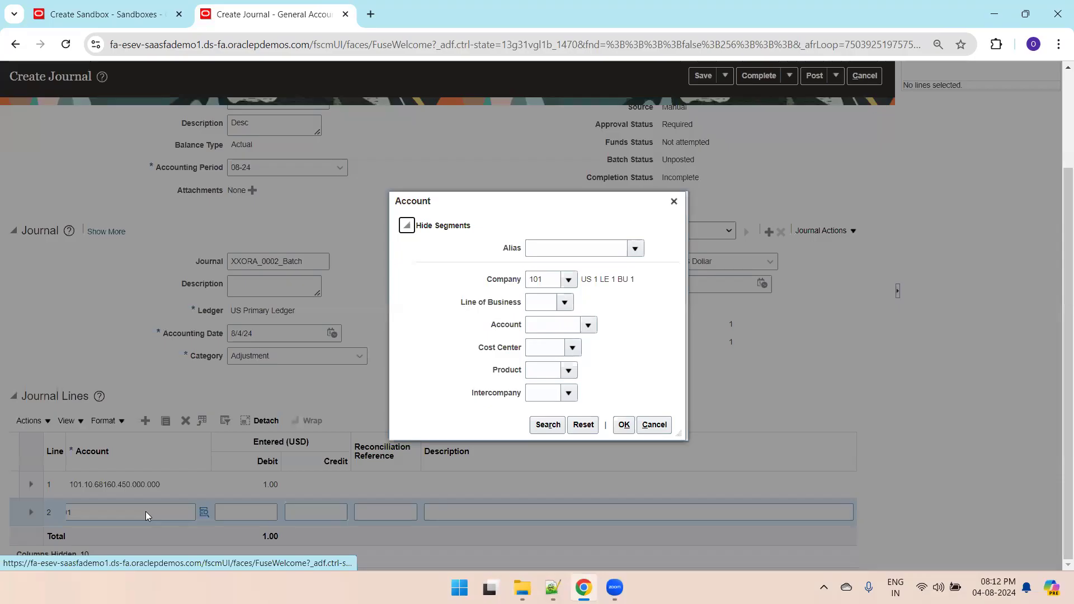
left_click(547, 424)
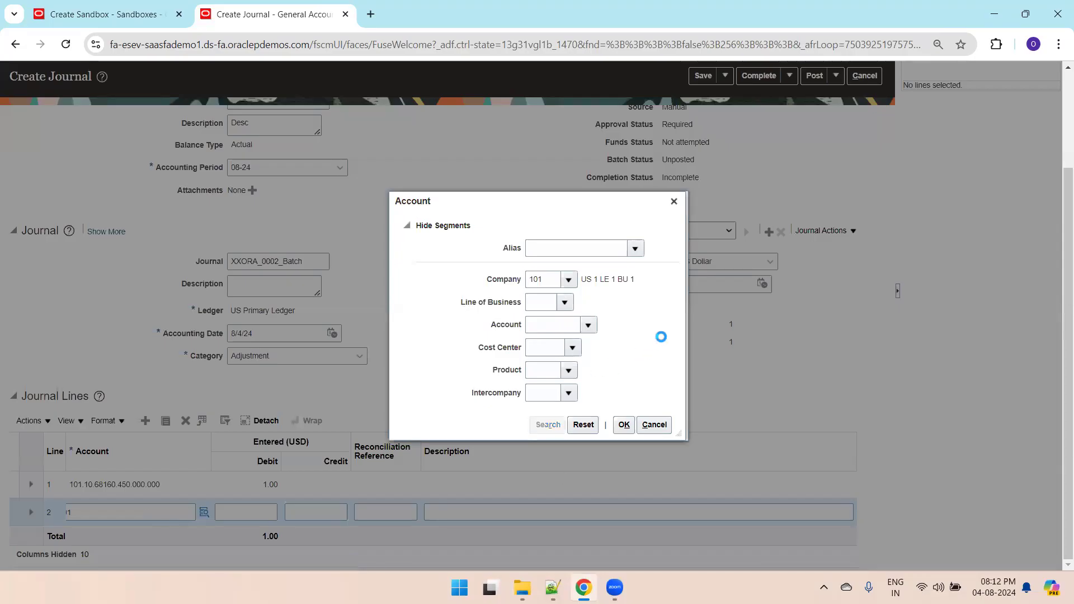
left_click(546, 424)
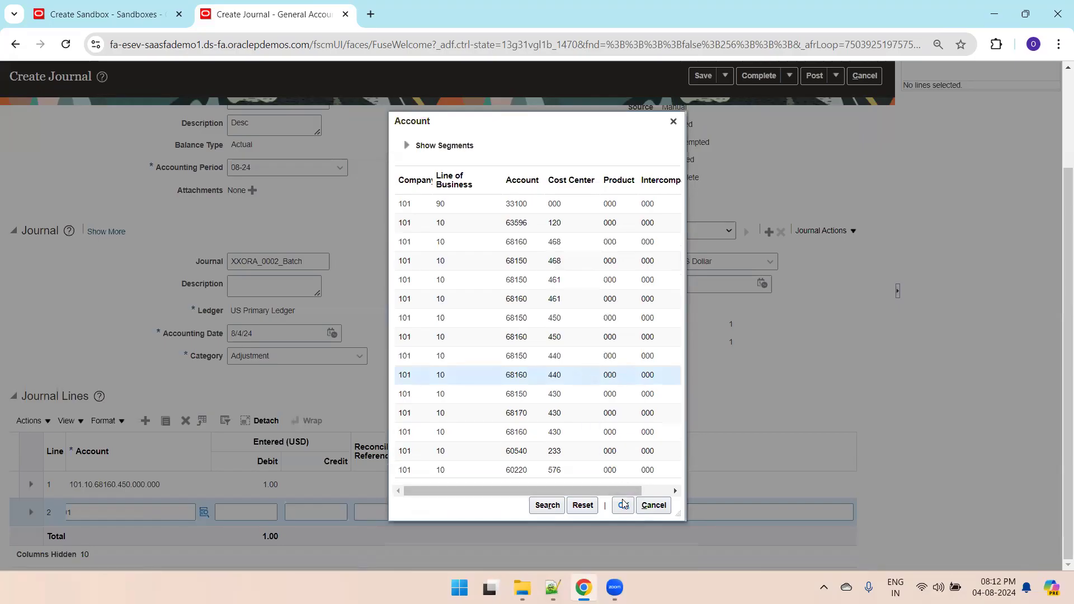
left_click(622, 504)
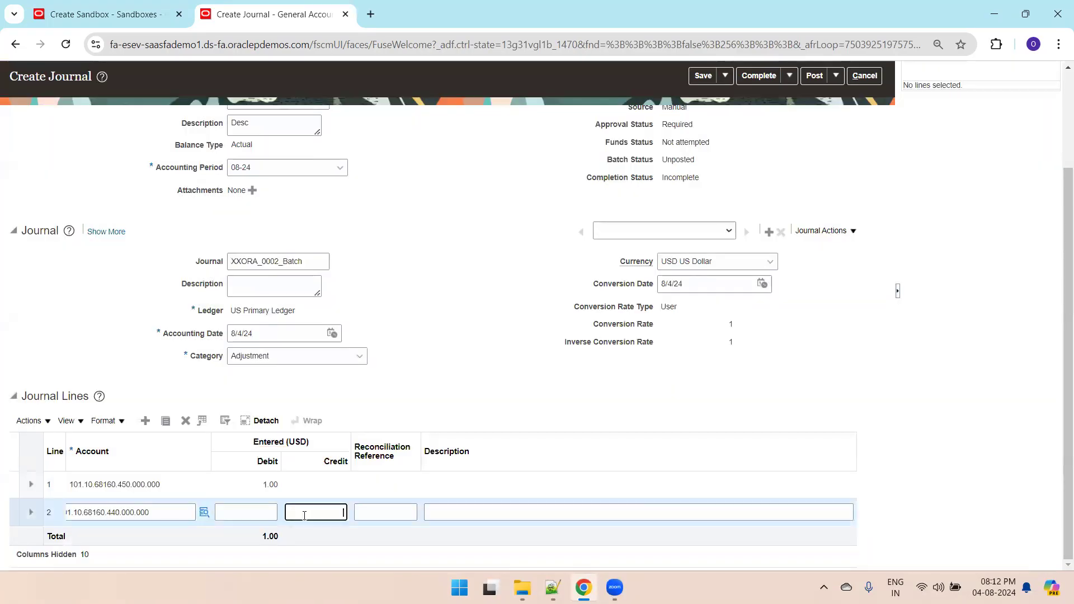
type("1.00")
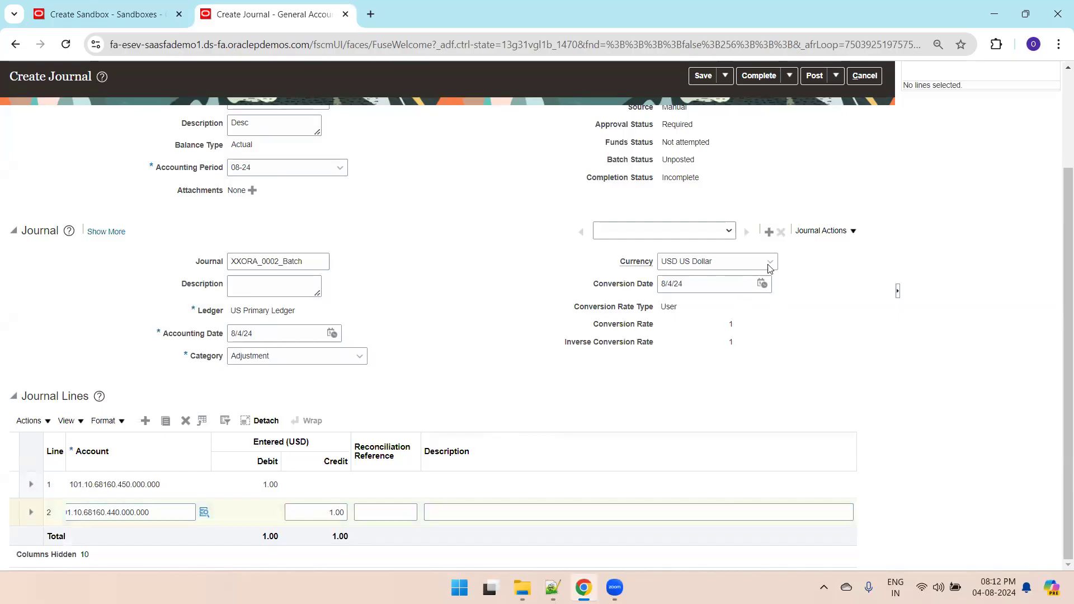
- Set the journal currency to GBP Pound Sterling and conversion rate type to Corporate
left_click(769, 261)
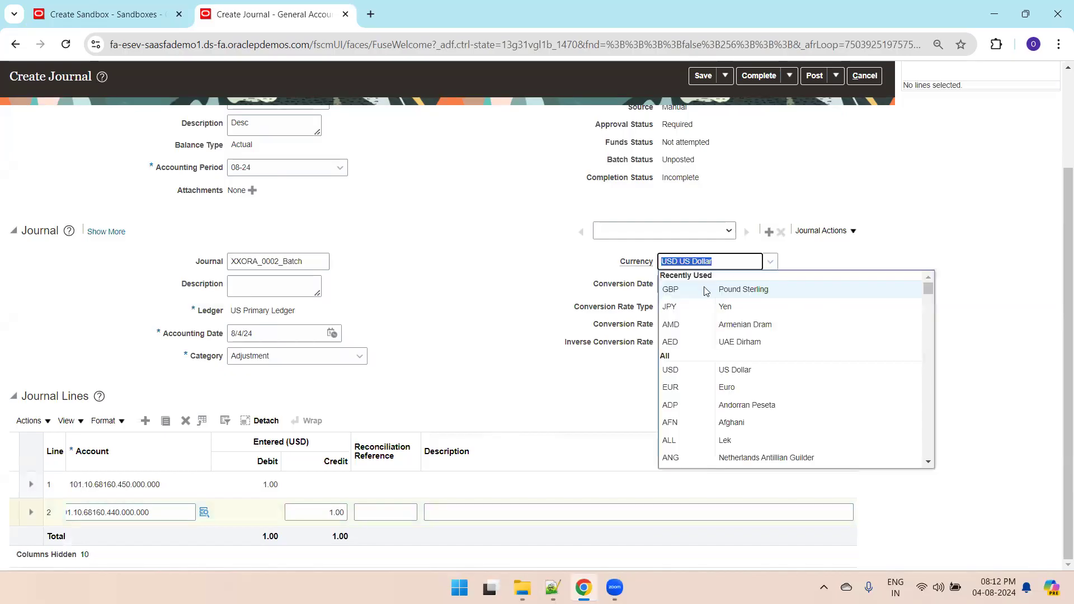
left_click(742, 290)
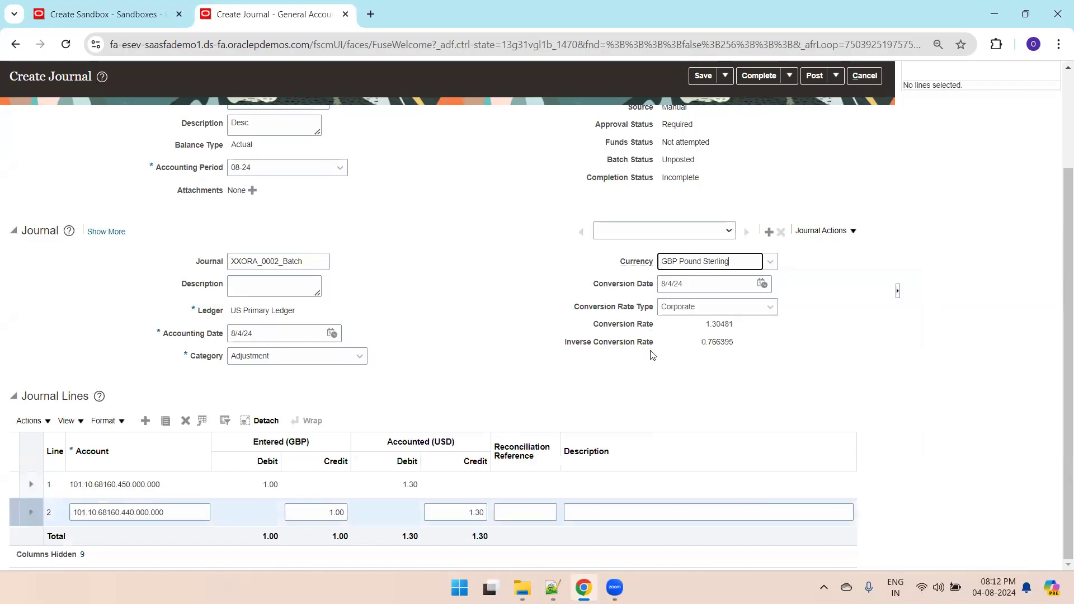
mouse_move(698, 320)
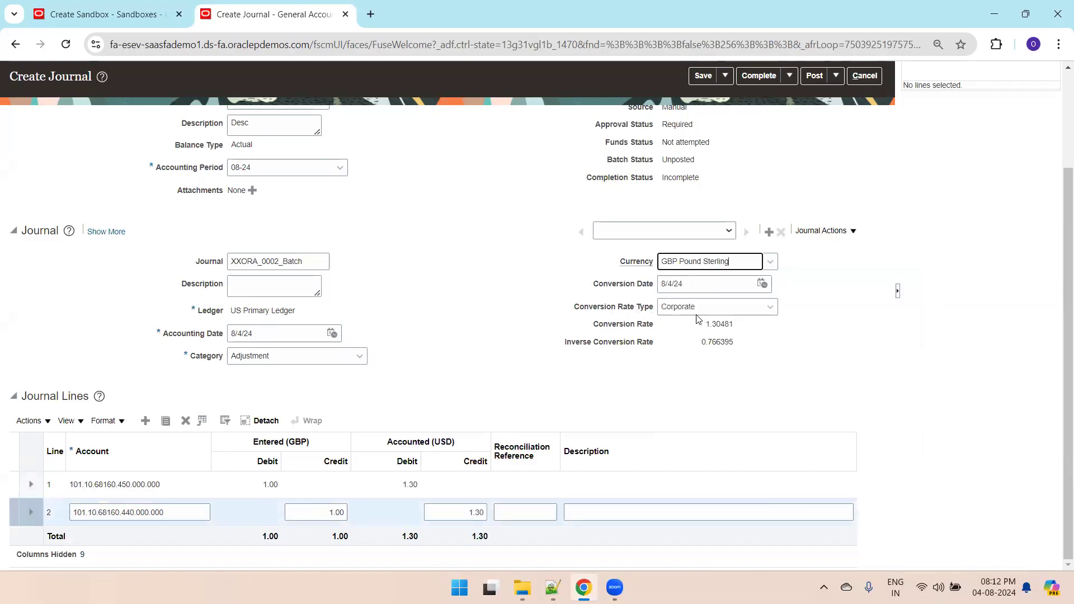
left_click(770, 307)
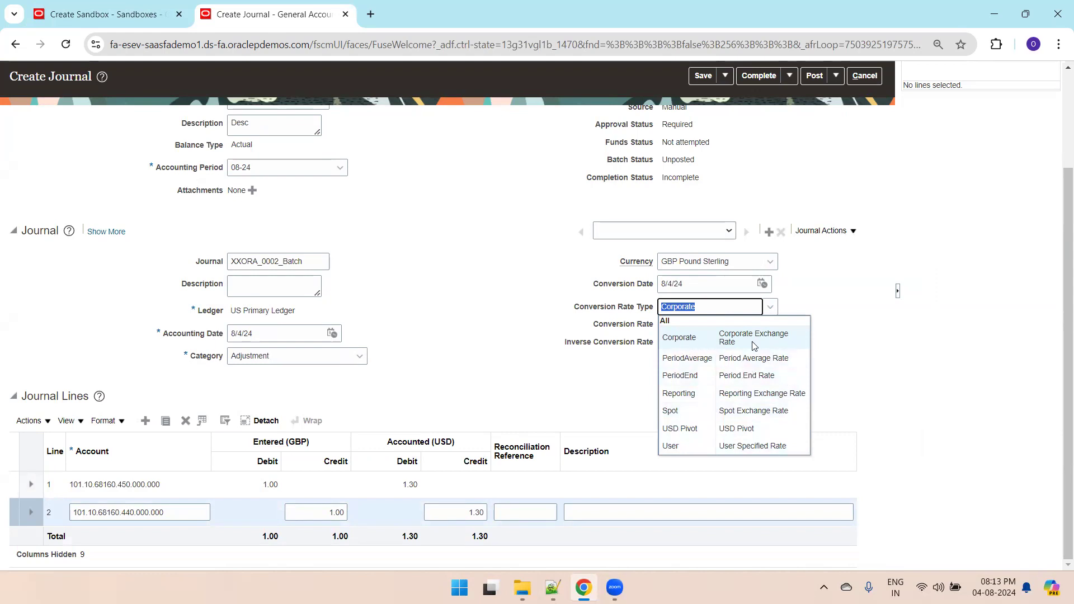
mouse_move(733, 345)
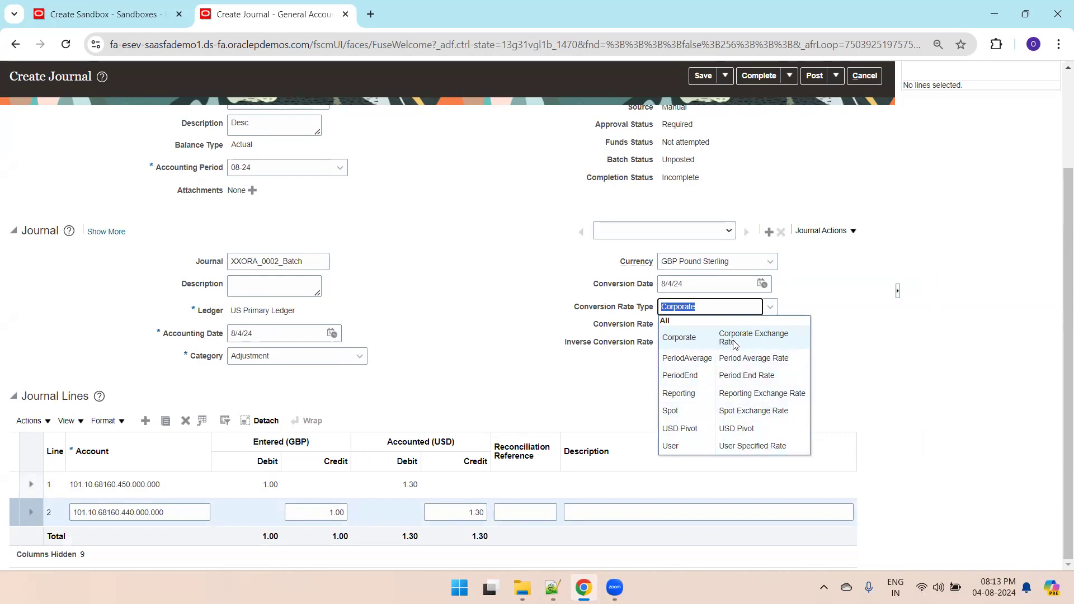
left_click(679, 337)
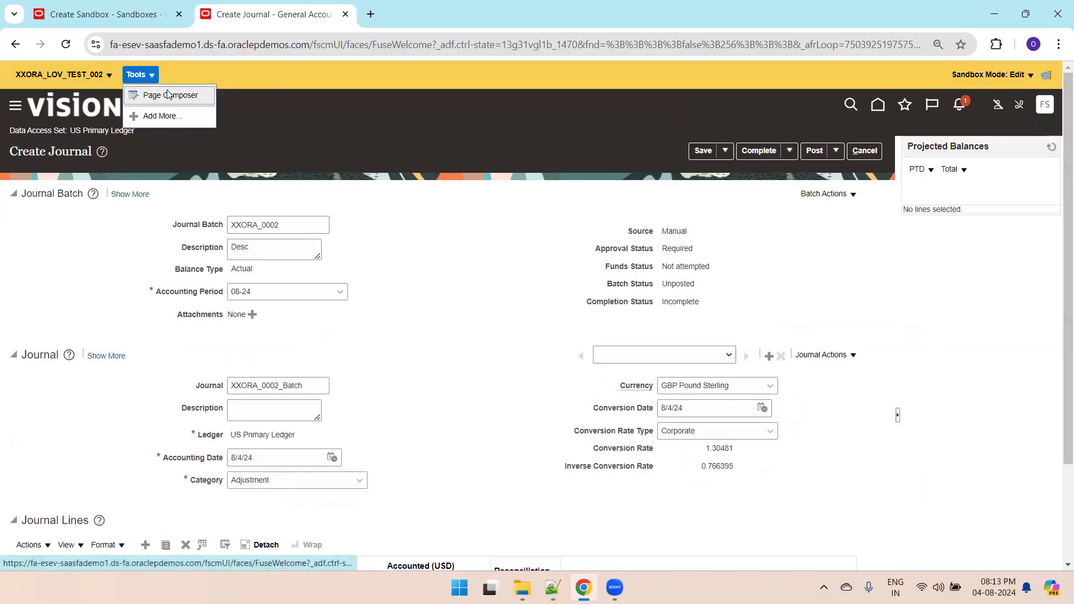
- Open Page Composer in Structure view and edit the Conversion Rate Type shared component
left_click(170, 94)
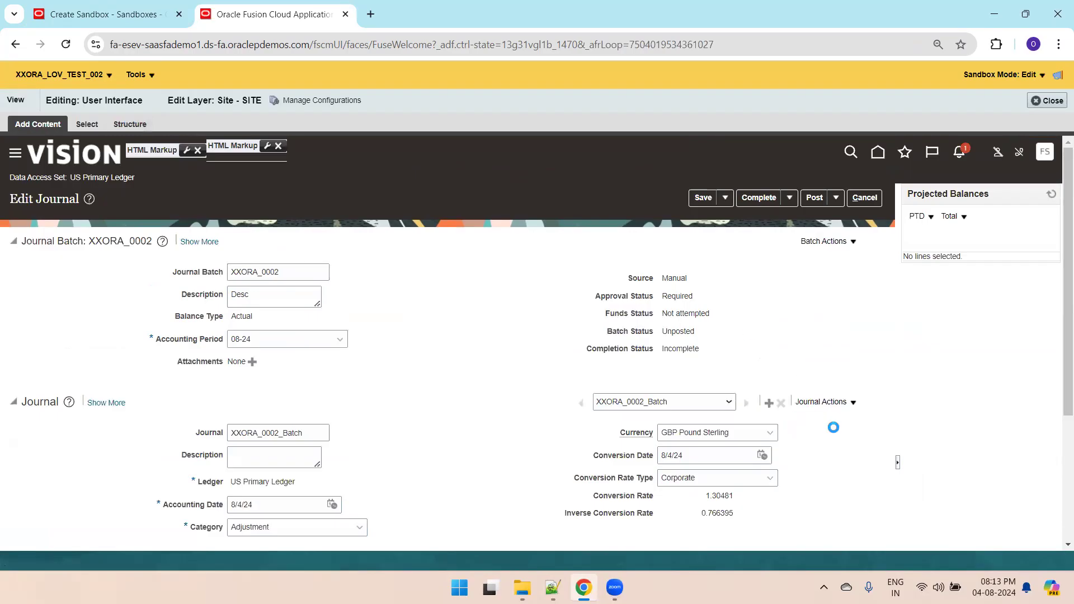
left_click(130, 125)
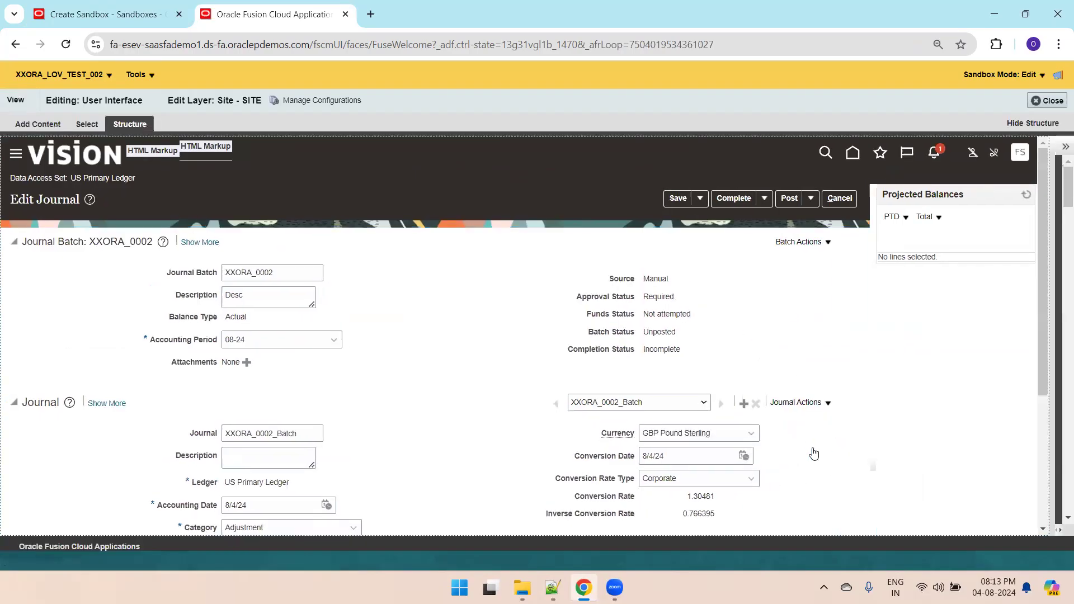
left_click(695, 478)
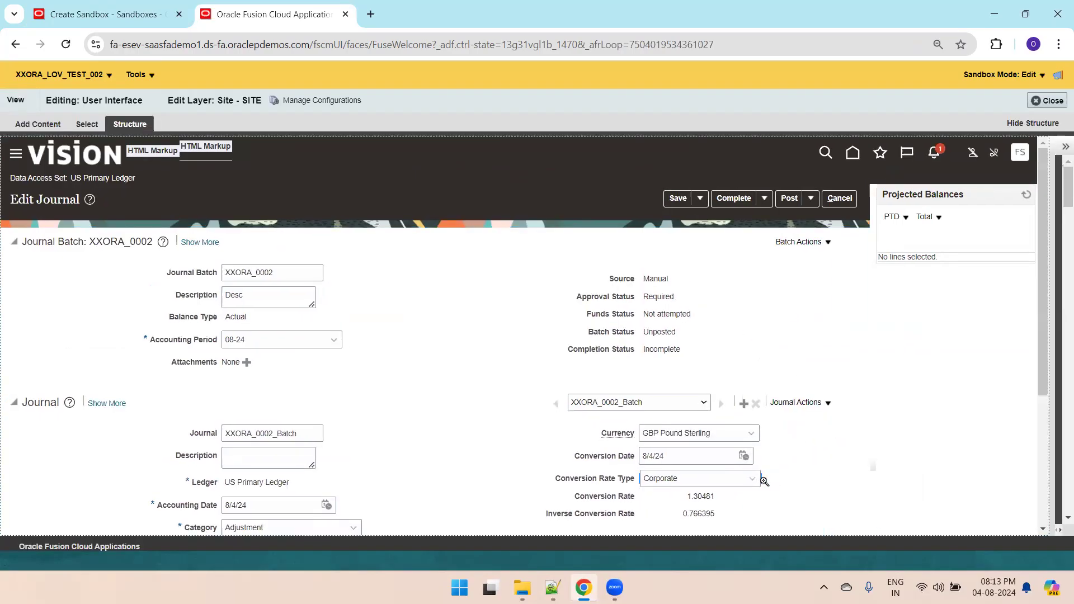
left_click(799, 402)
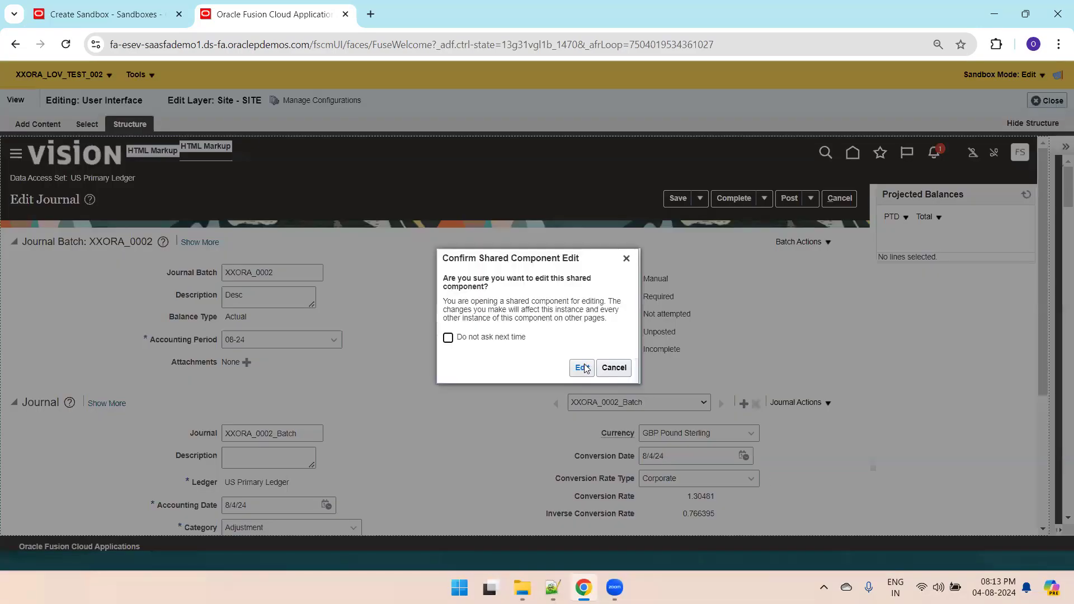
left_click(580, 368)
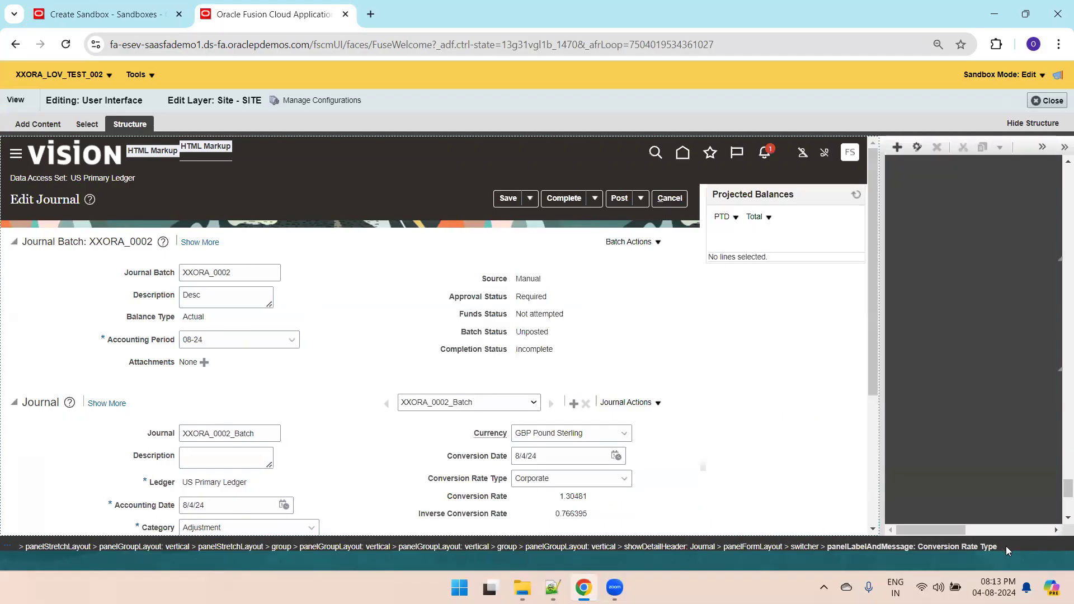
mouse_move(834, 371)
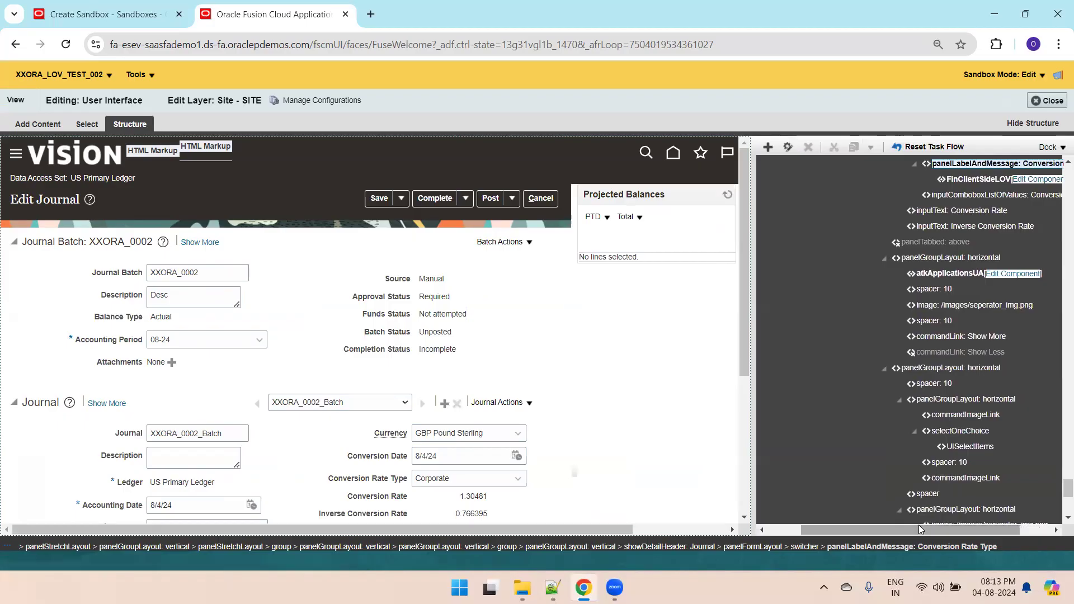
mouse_move(981, 164)
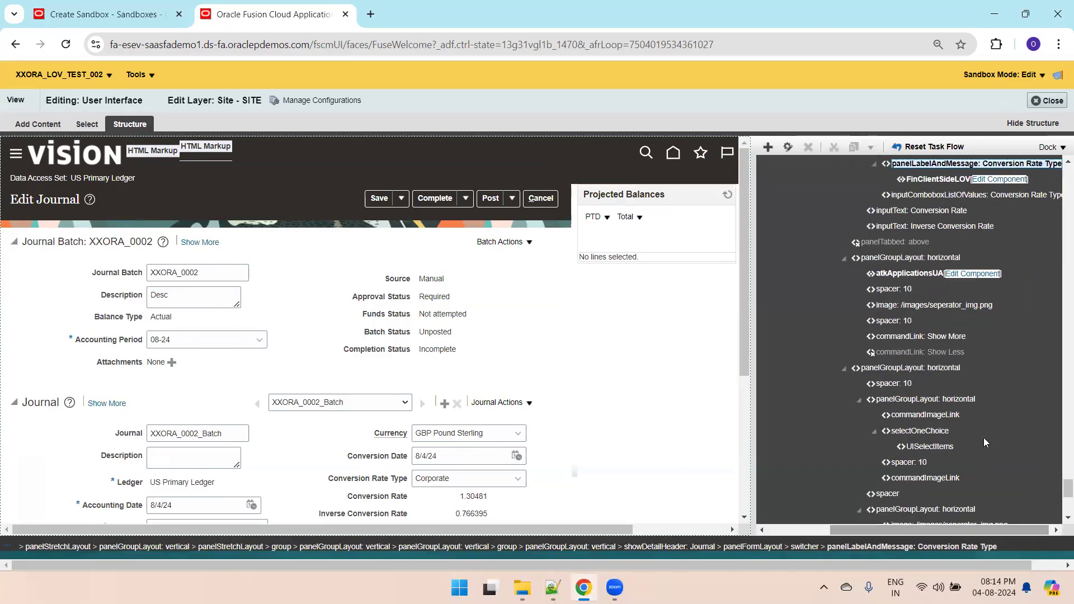
mouse_move(933, 179)
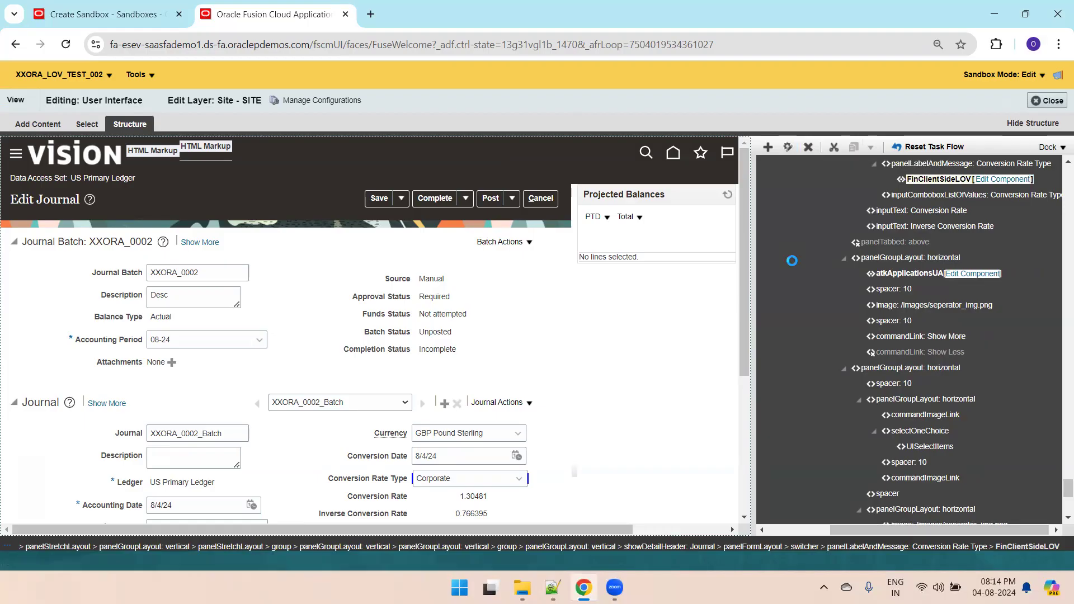
- Open the FinClientSideLOV component properties for the Conversion Rate Type field
left_click(1004, 179)
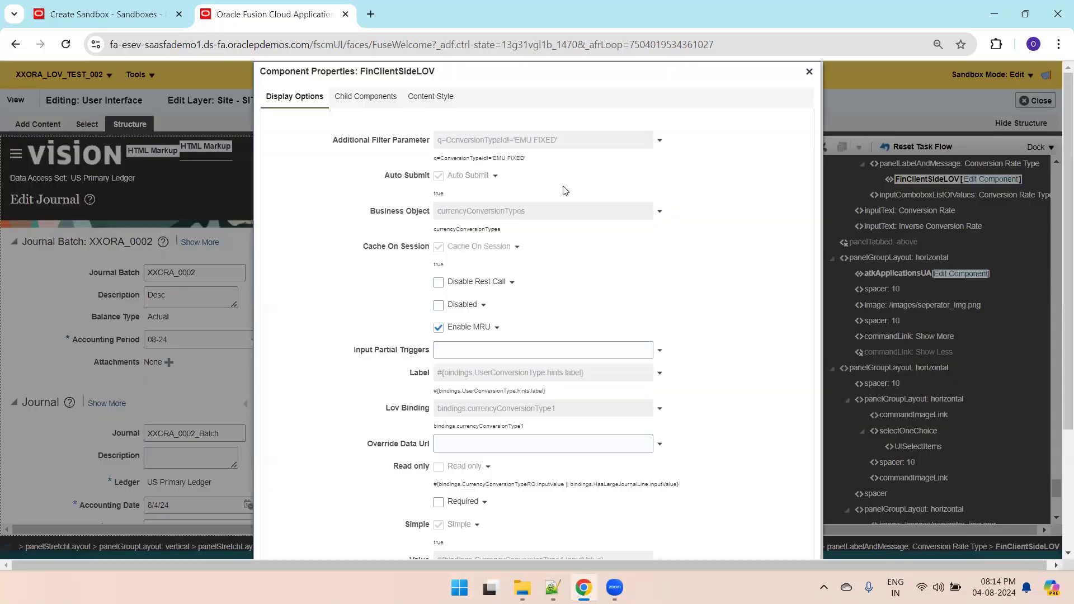
mouse_move(467, 149)
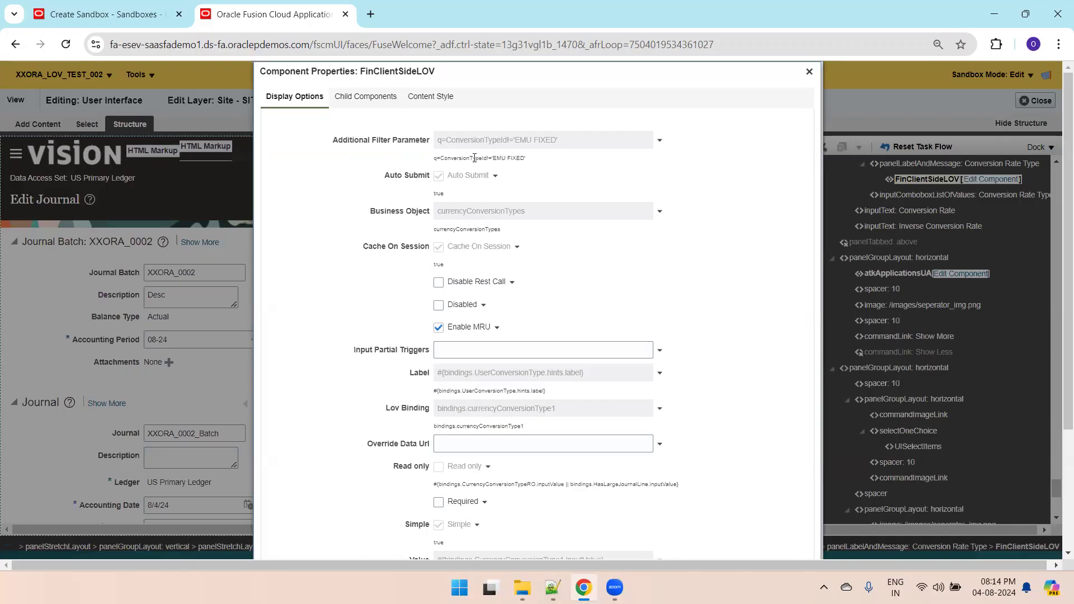
mouse_move(620, 155)
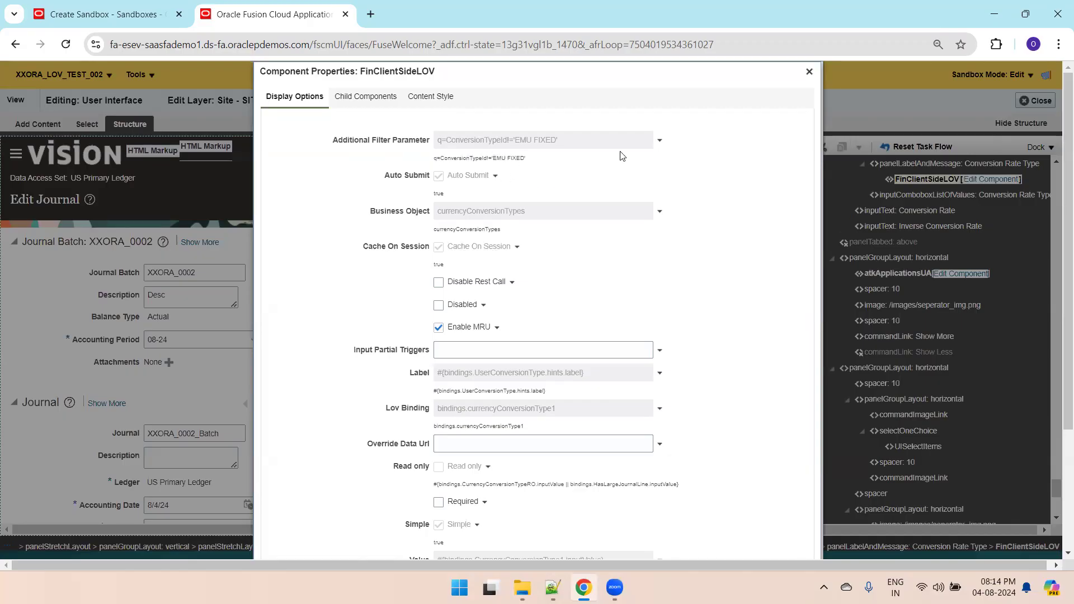
left_click(658, 140)
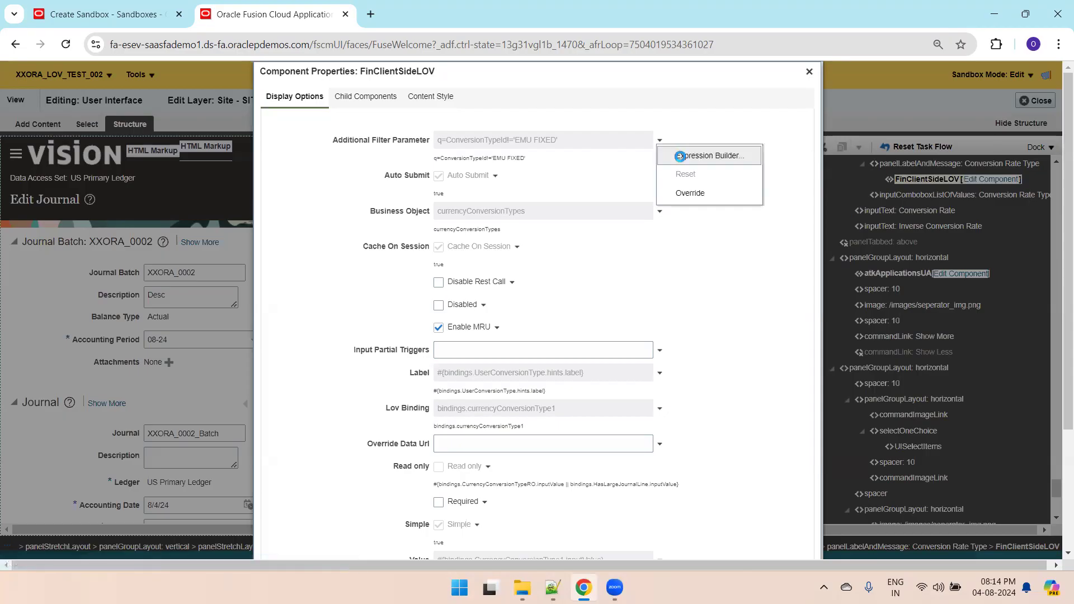
left_click(708, 156)
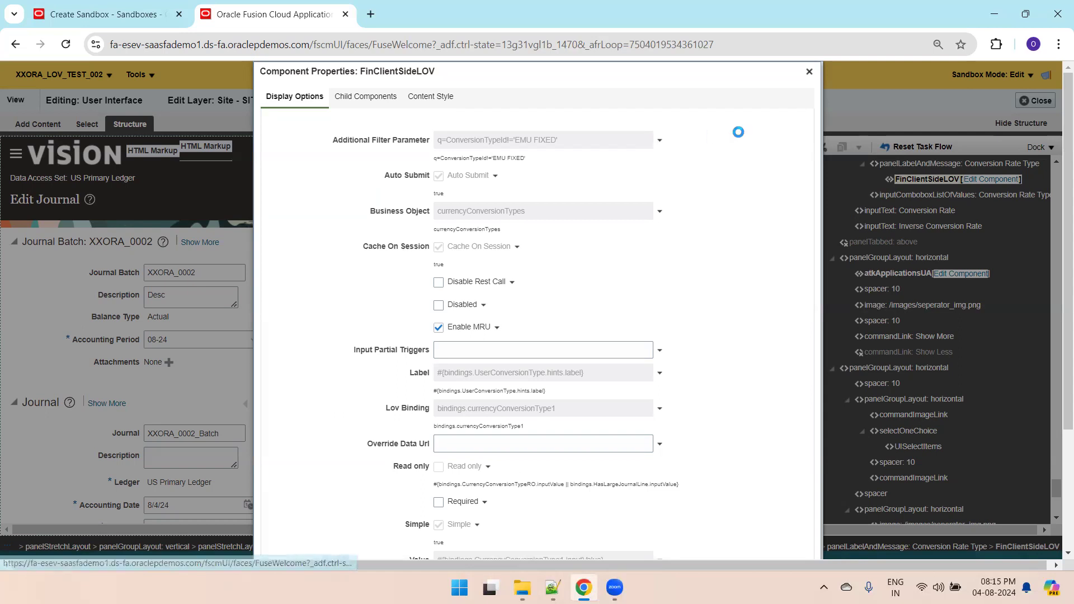
key("F11")
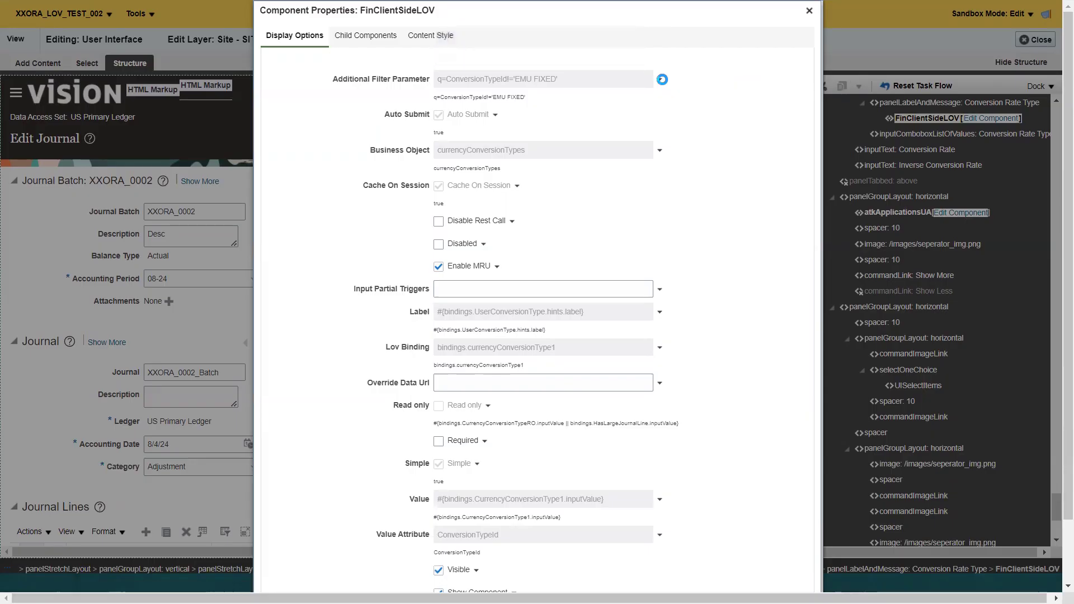
scroll("down", 3)
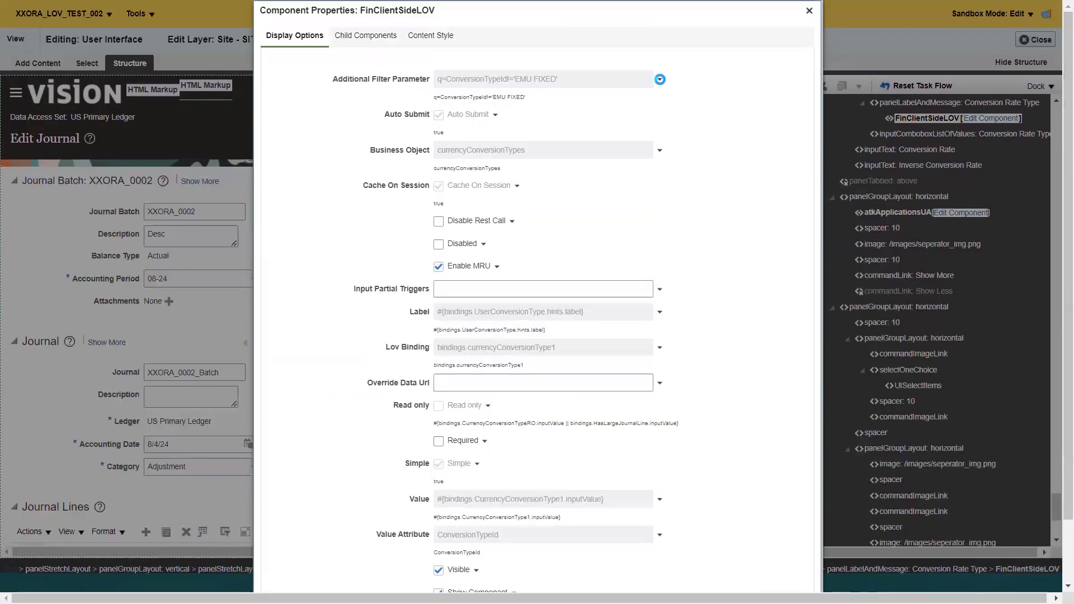
scroll("down", 3)
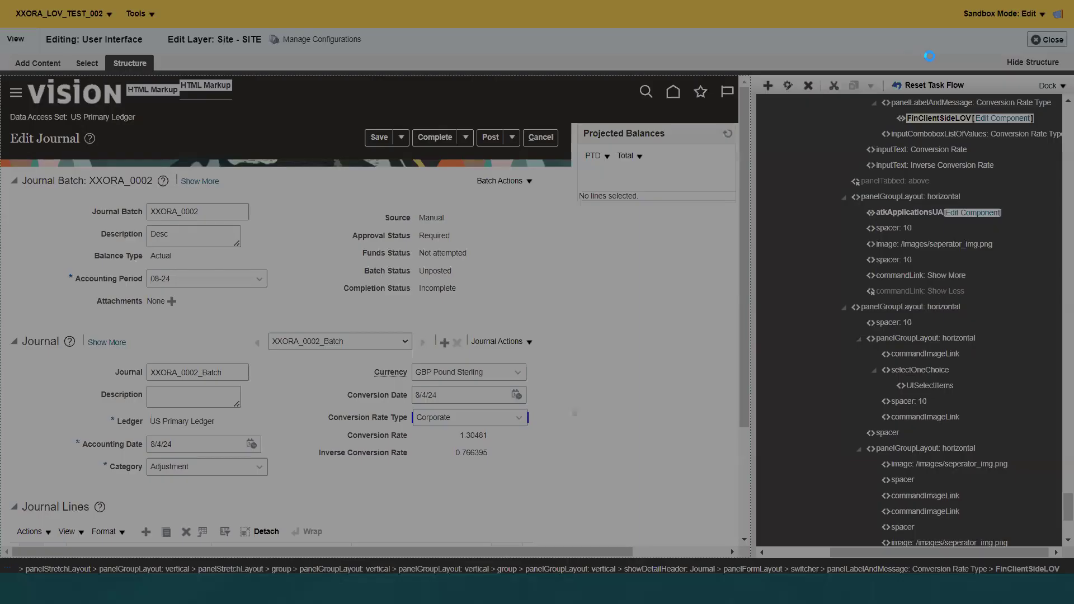
left_click(1002, 118)
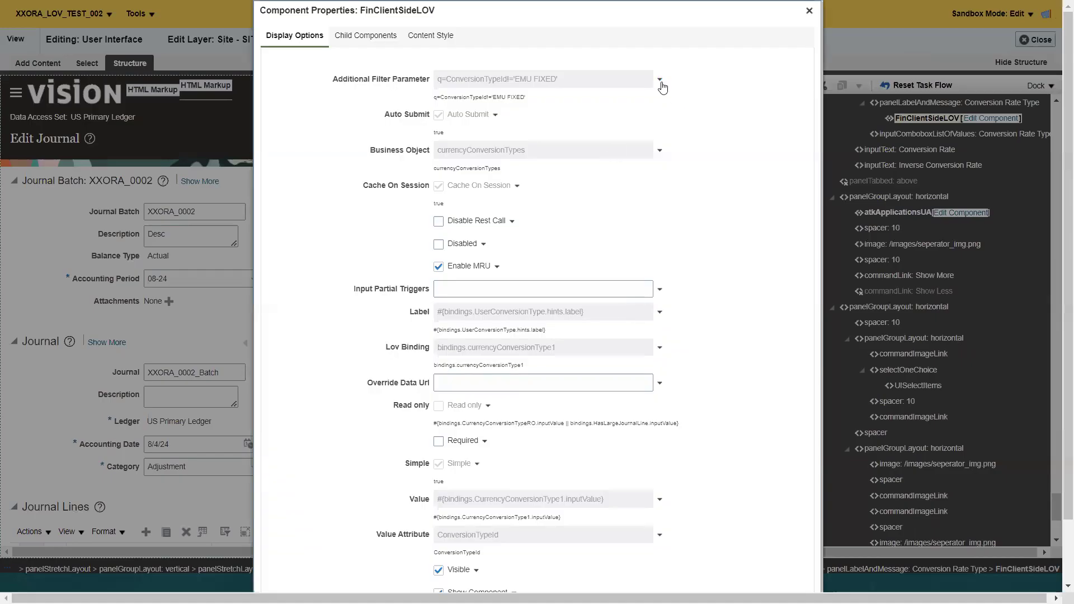
- Build and test the filter q=ConversionTypeId='Corporate' in Expression Builder, then accept it
left_click(659, 78)
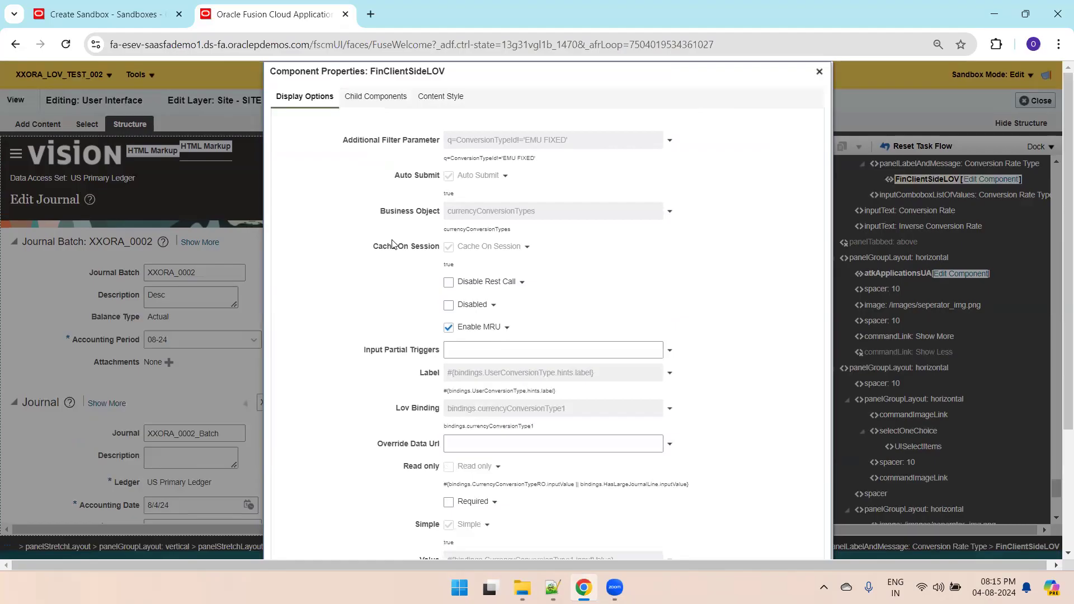
scroll("down", 3)
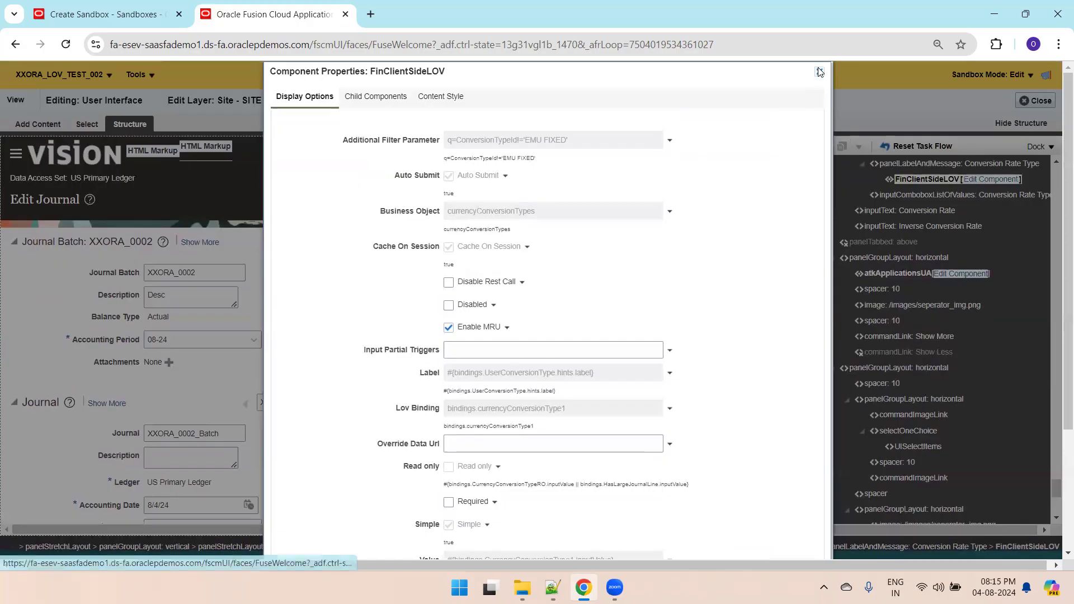
left_click(669, 140)
type("q=ConversionTypeId='Corporate'")
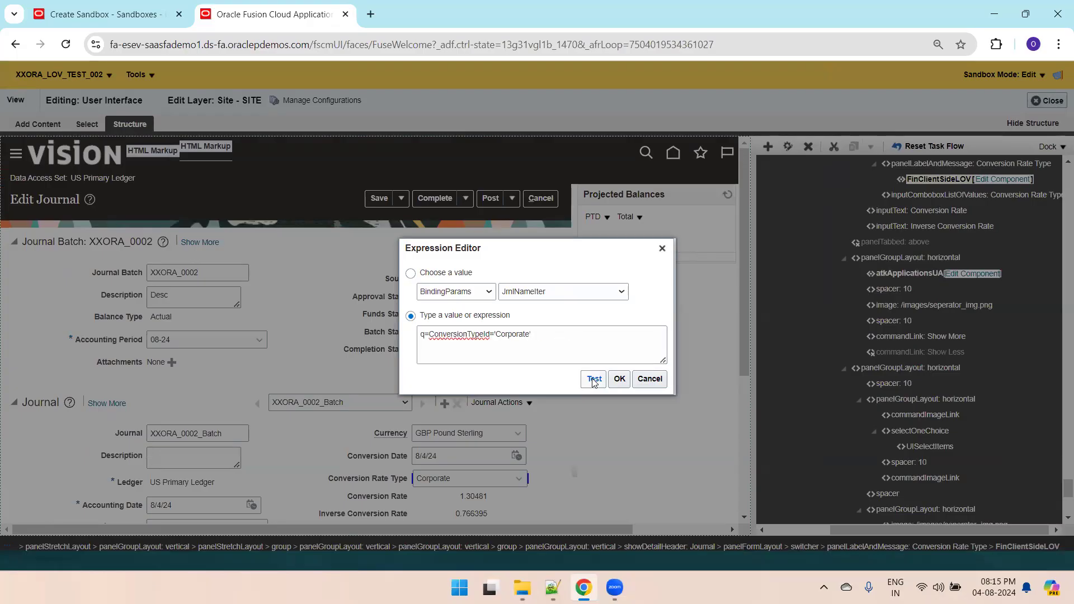
left_click(593, 379)
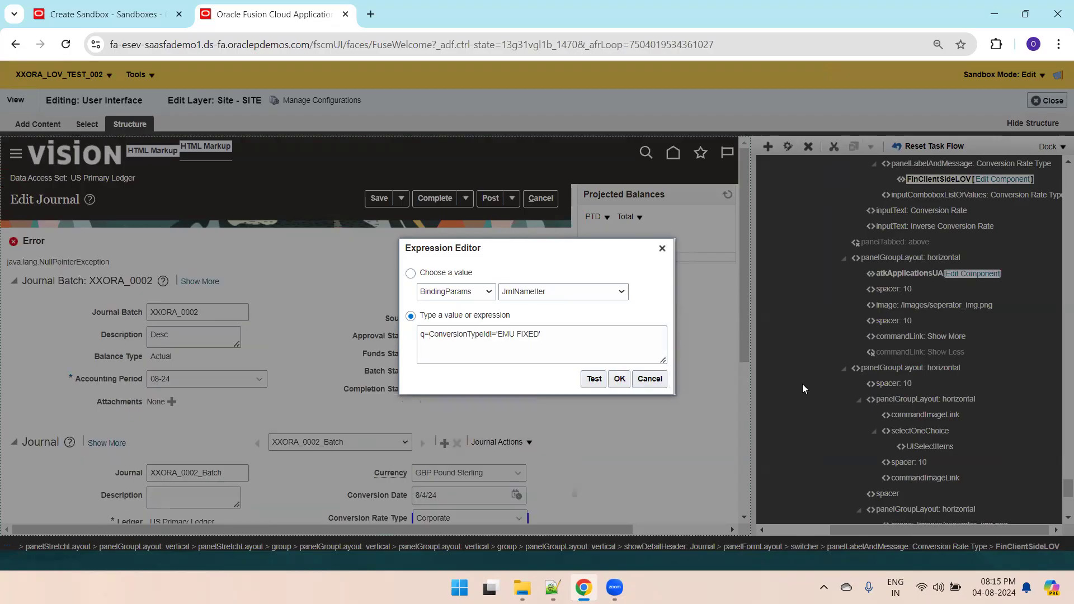
left_click(593, 379)
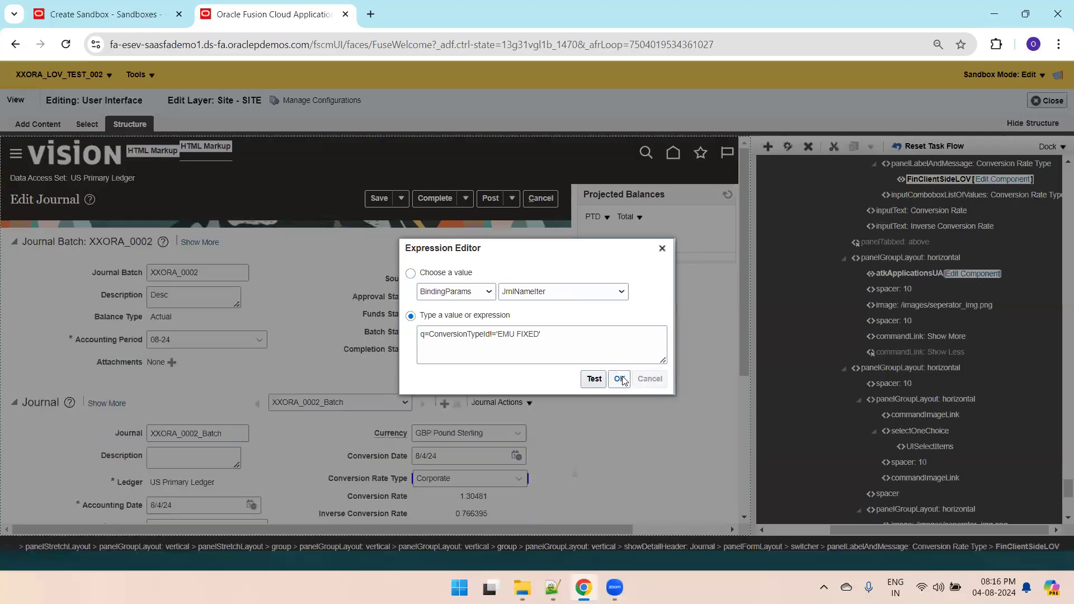
left_click(617, 378)
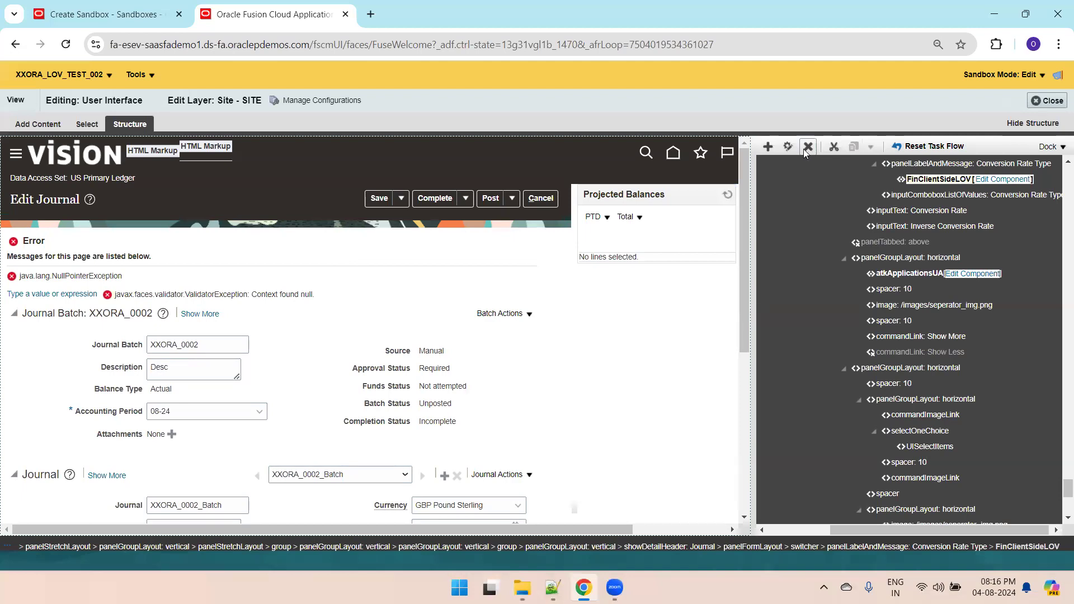
left_click(1001, 179)
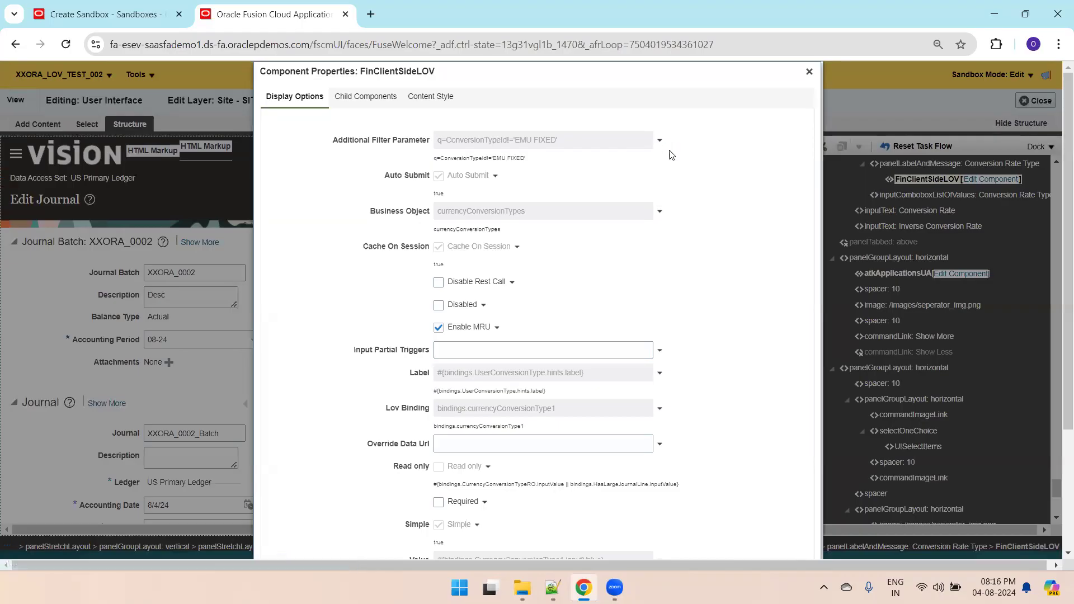
- Filter the Conversion Rate Type list with q=ConversionTypeId='Corporate', test it, and save properties
left_click(659, 140)
type("q=ConversionTypeId='Corporate'")
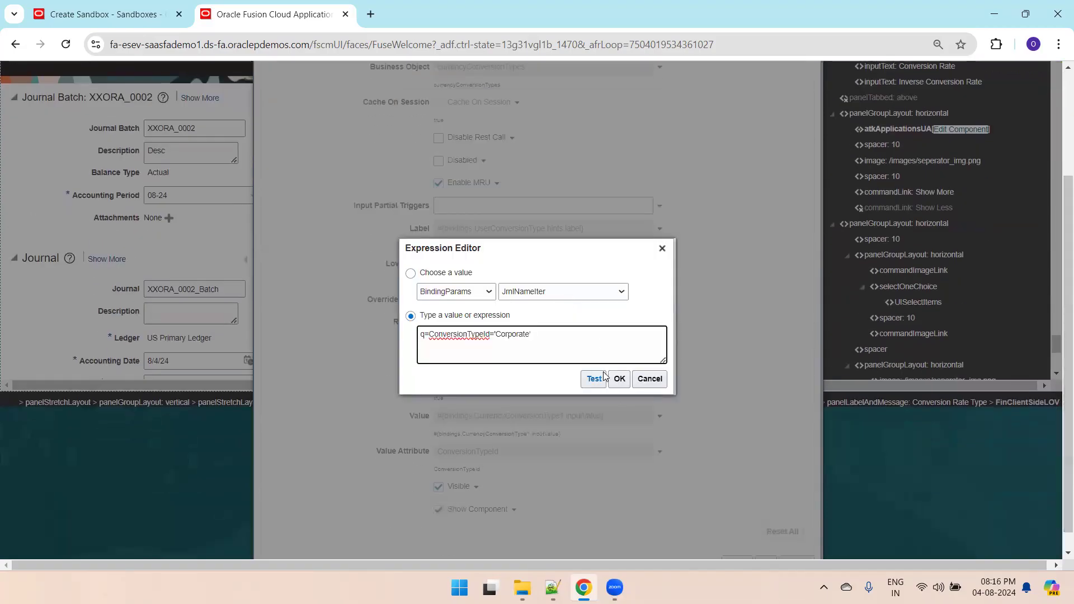
left_click(593, 378)
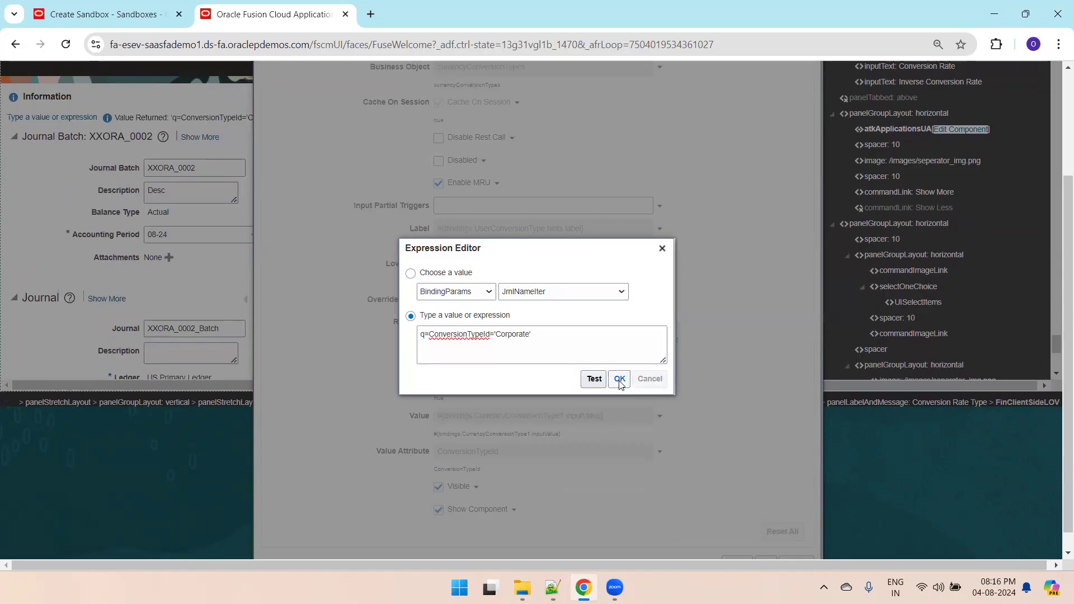
left_click(619, 379)
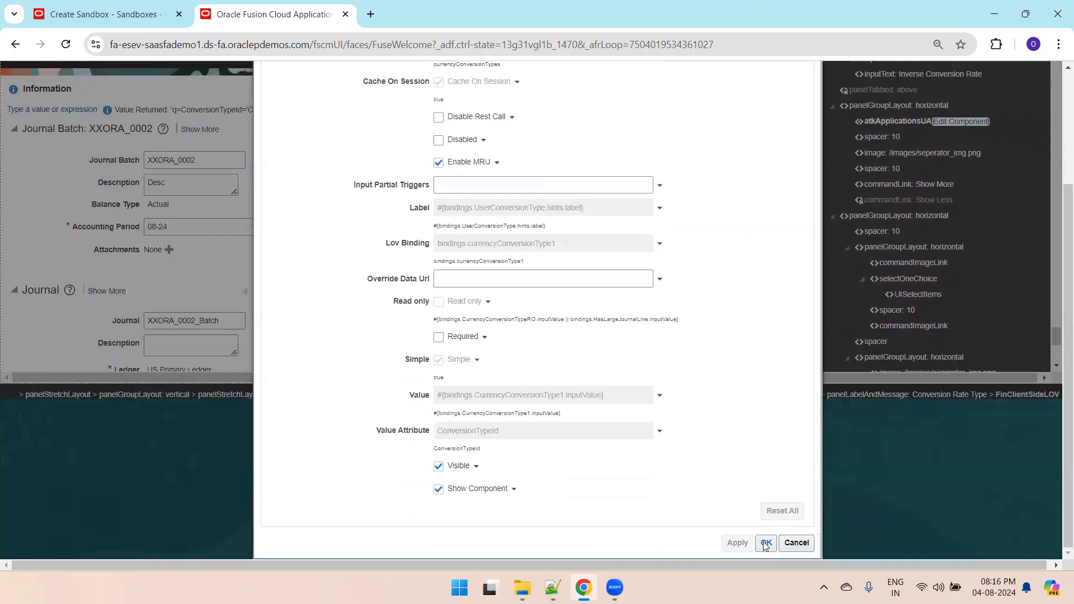
left_click(765, 543)
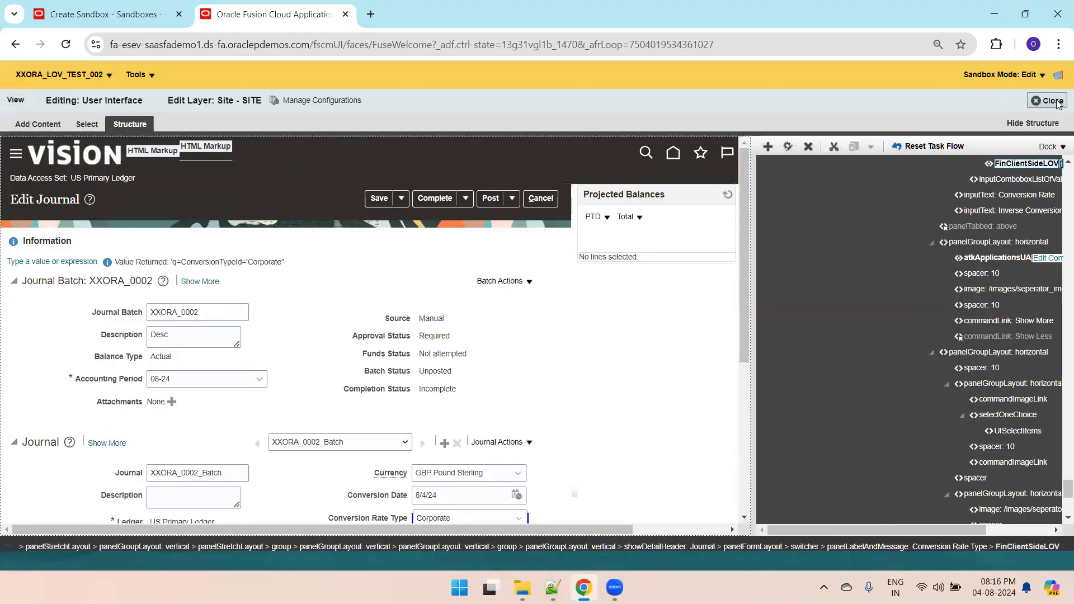
- Close Page Composer and confirm the Conversion Rate Type list offers only Corporate
left_click(1050, 100)
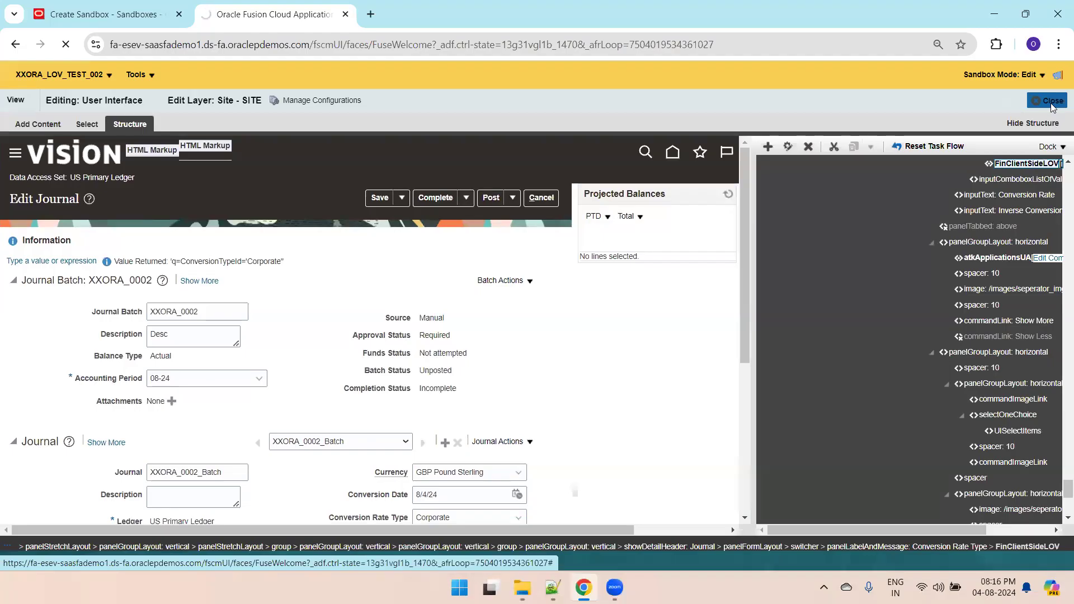
left_click(1047, 100)
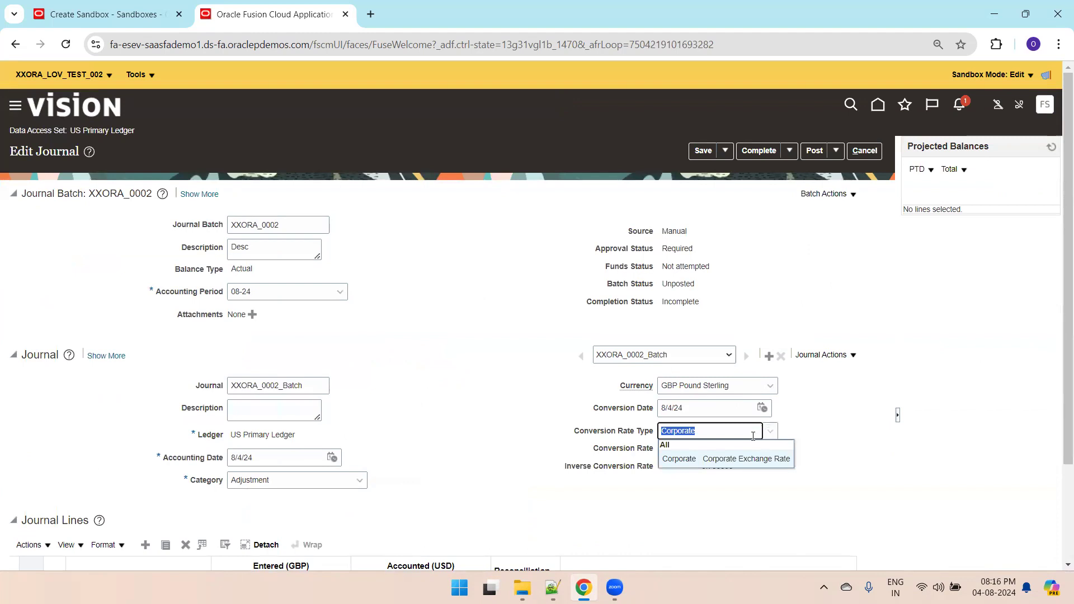
left_click(679, 459)
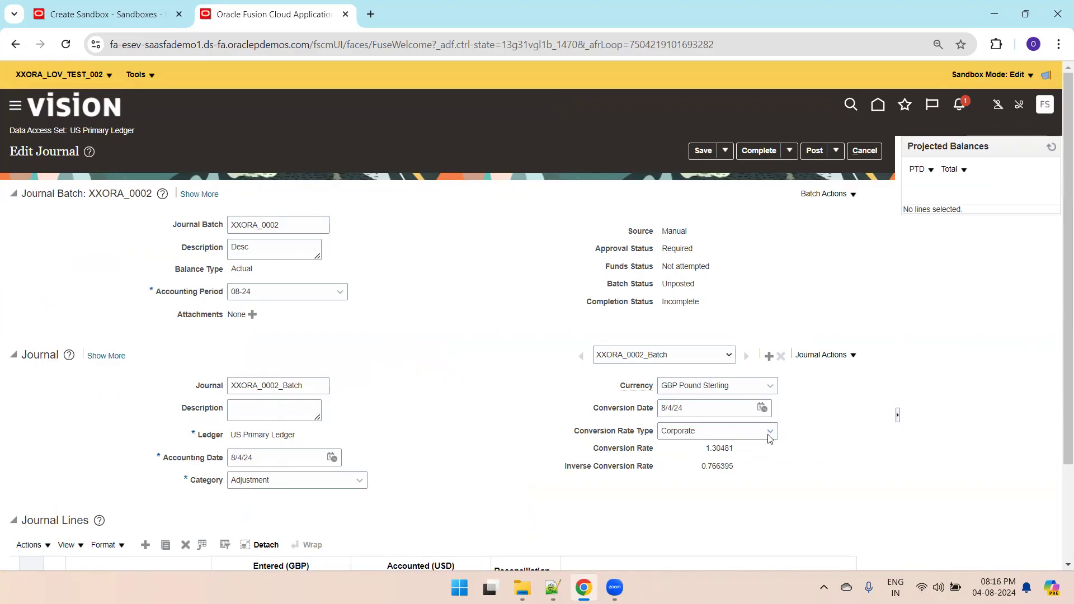
left_click(772, 431)
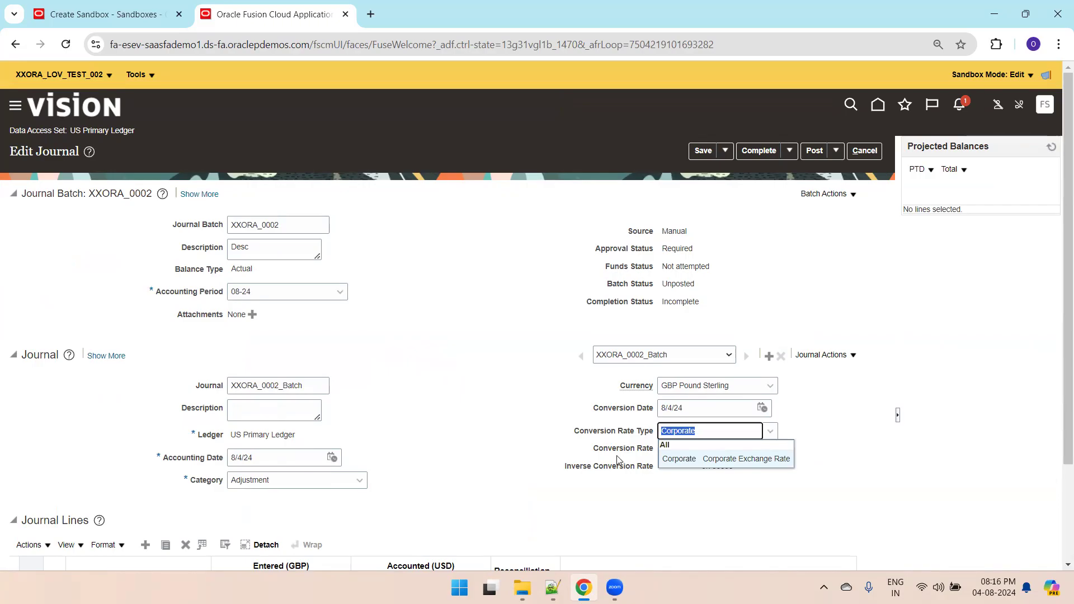
left_click(679, 459)
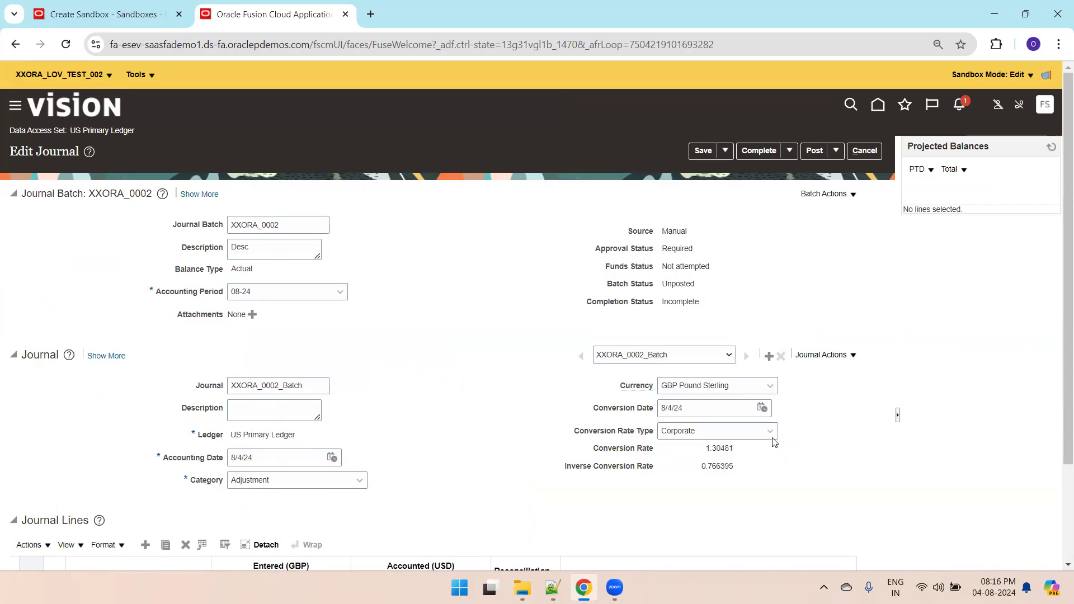